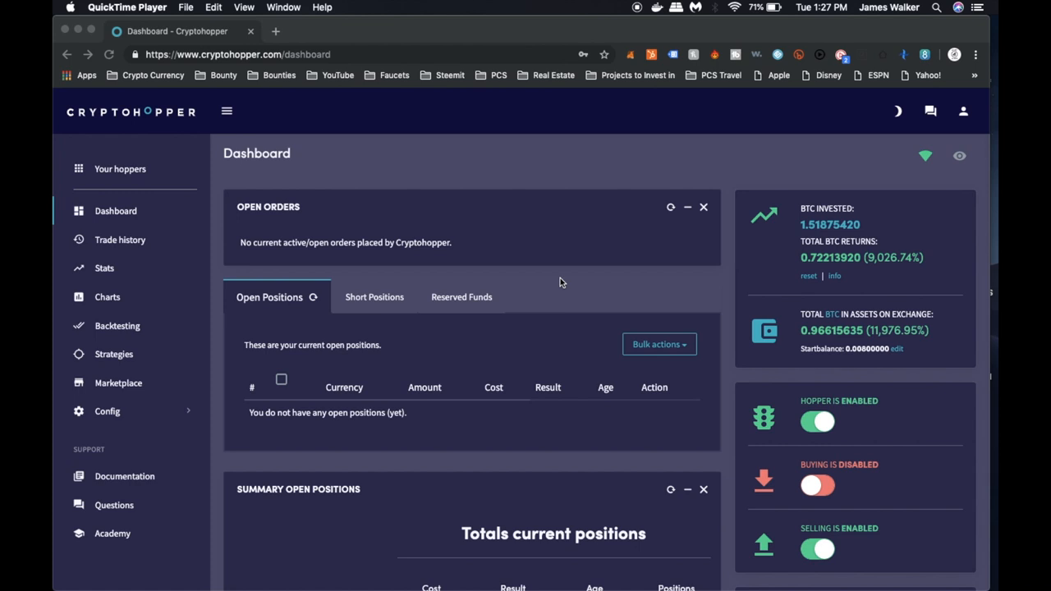
Open the Trade history page from the sidebar and let the trades table load
{"action": "scroll", "scroll_direction": "down", "scroll_amount": 3}
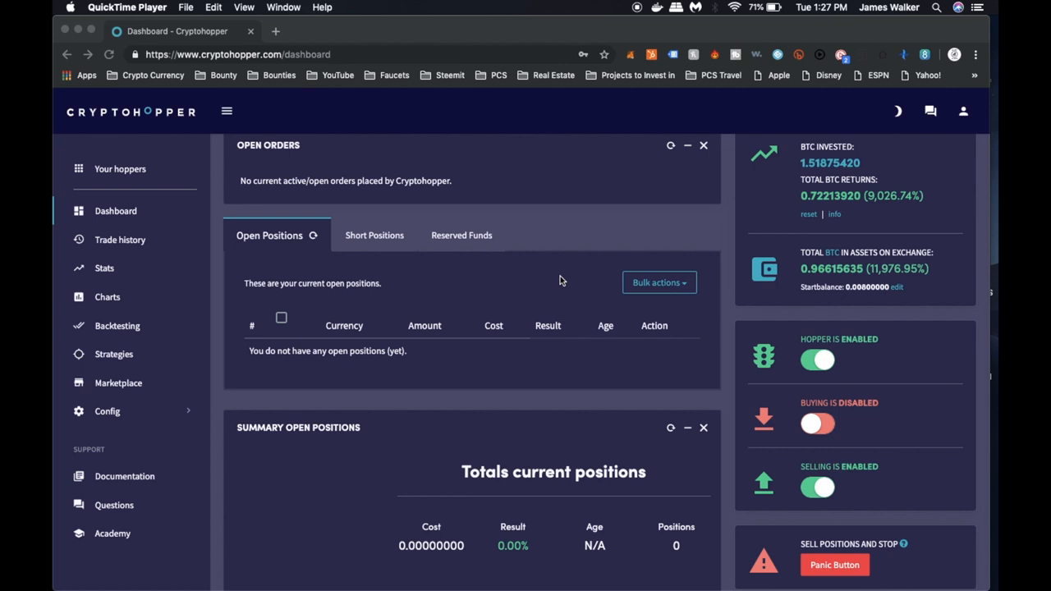
{"action": "scroll", "scroll_direction": "down", "scroll_amount": 3}
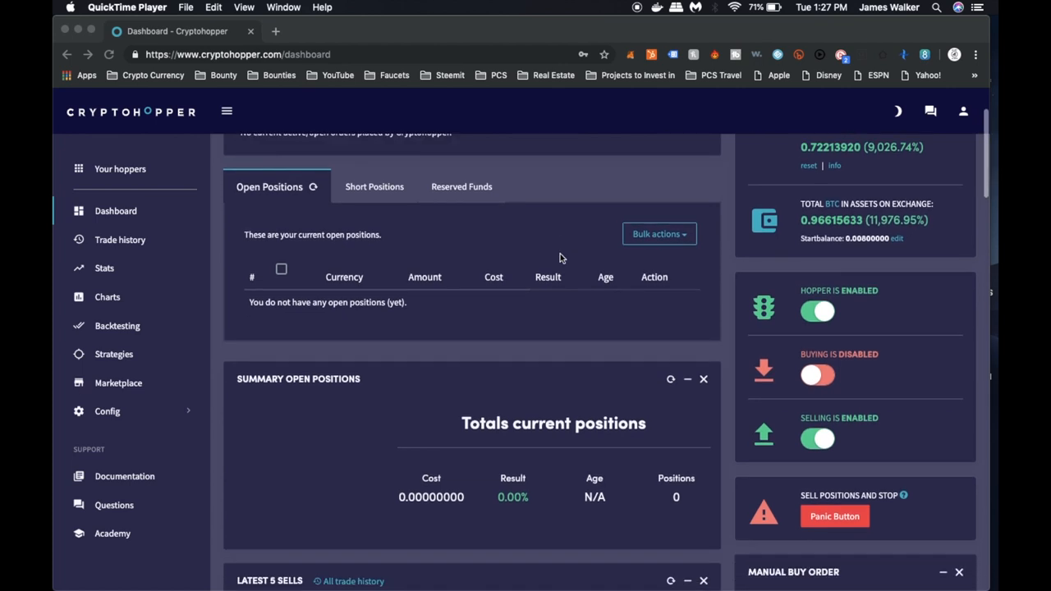
{"action": "scroll", "scroll_direction": "down", "scroll_amount": 3}
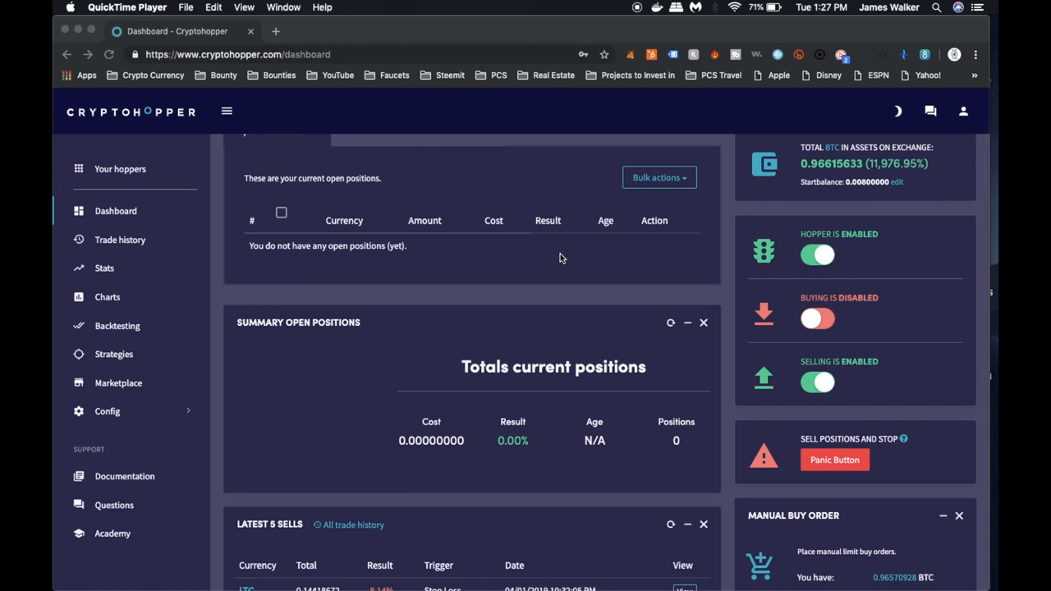
{"action": "scroll", "scroll_direction": "down", "scroll_amount": 3}
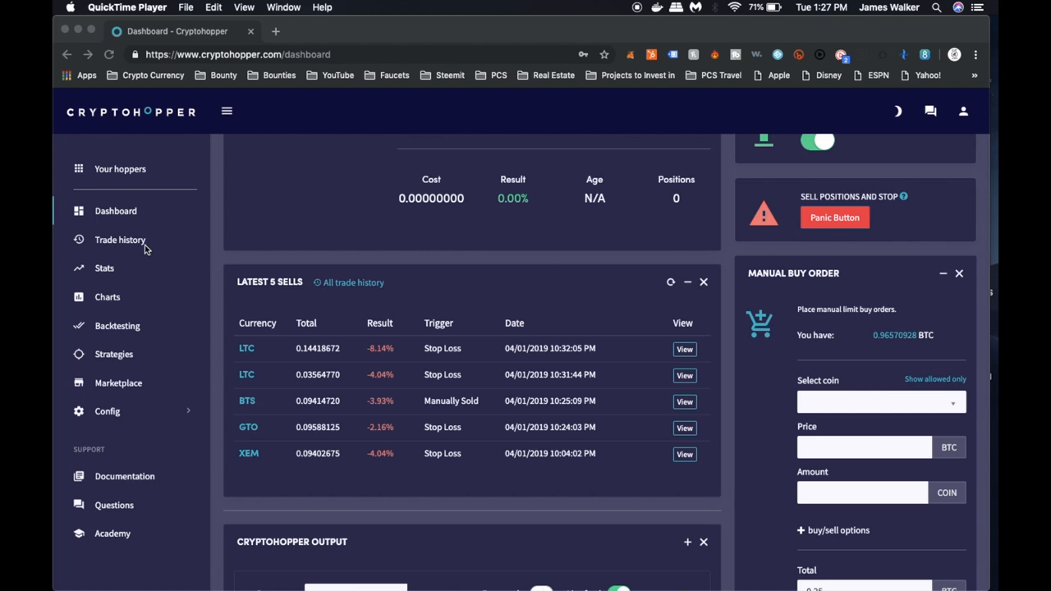
{"action": "left_click", "coordinate": [120, 240]}
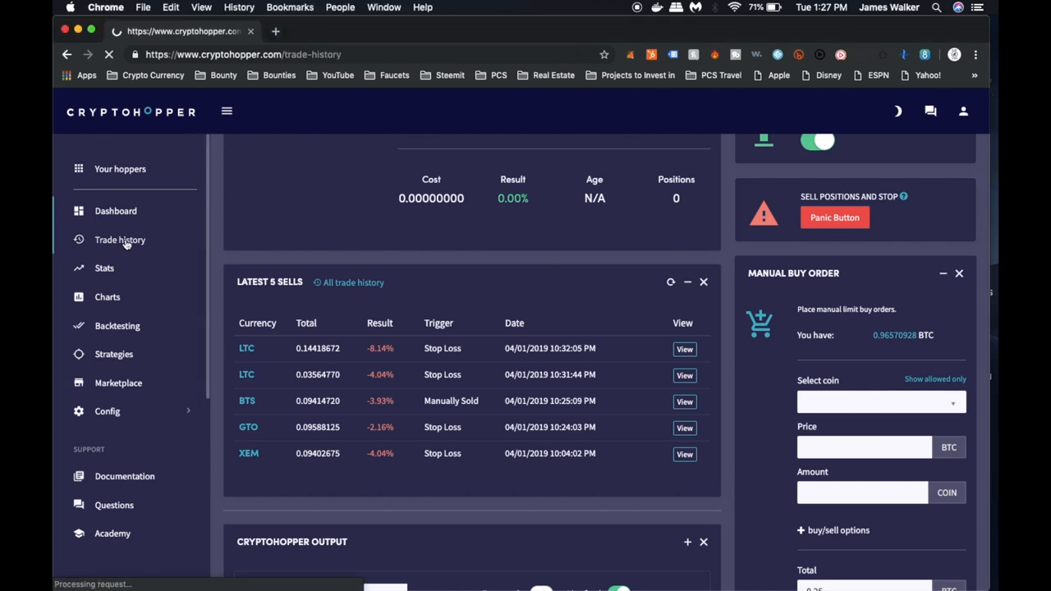
{"action": "left_click", "coordinate": [120, 240]}
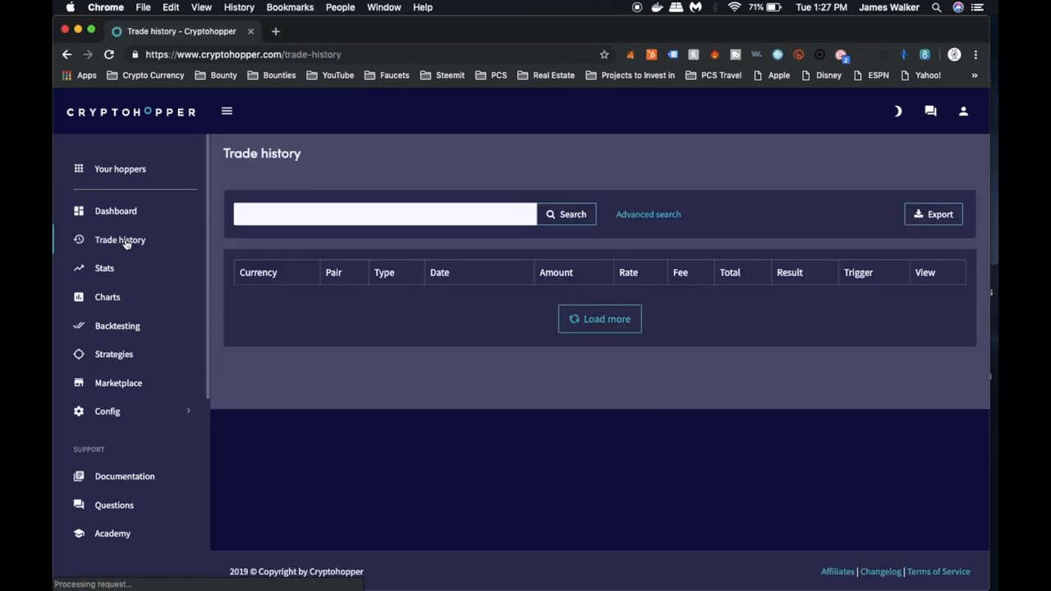
{"action": "left_click", "coordinate": [600, 319]}
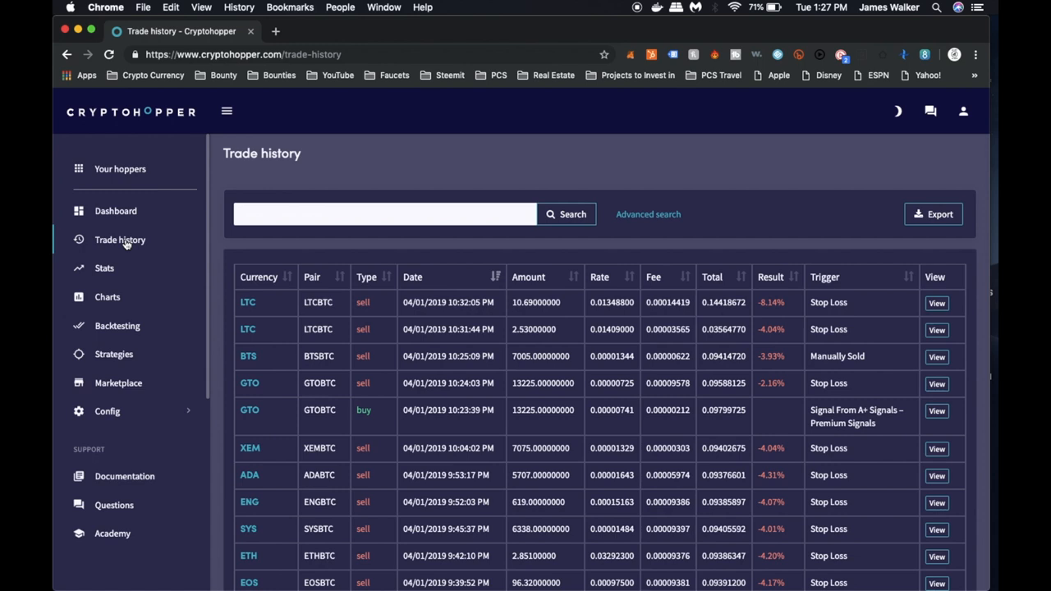
{"action": "mouse_move", "coordinate": [628, 165]}
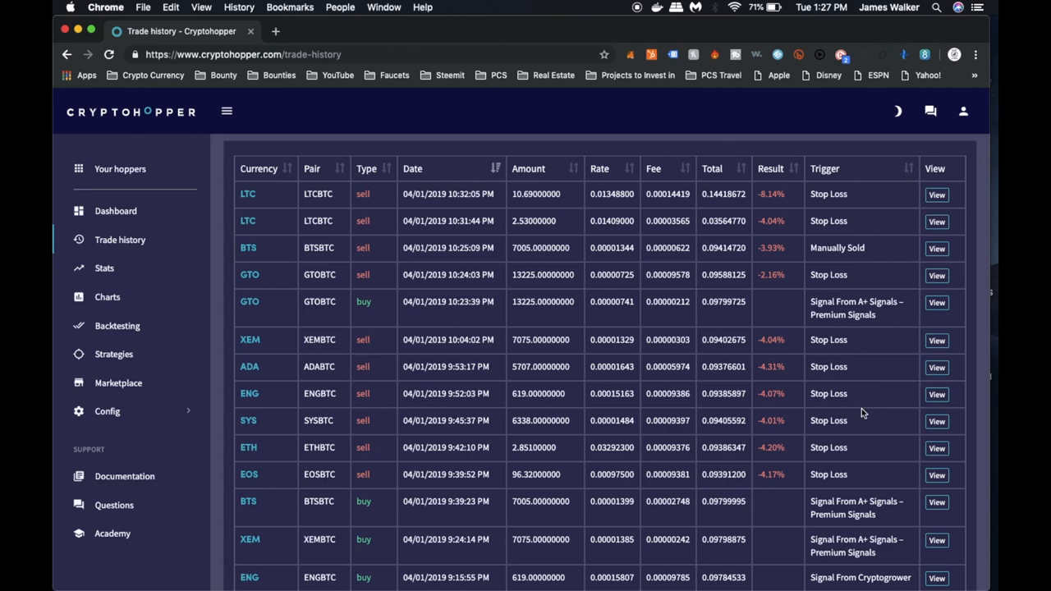
{"action": "mouse_move", "coordinate": [847, 194]}
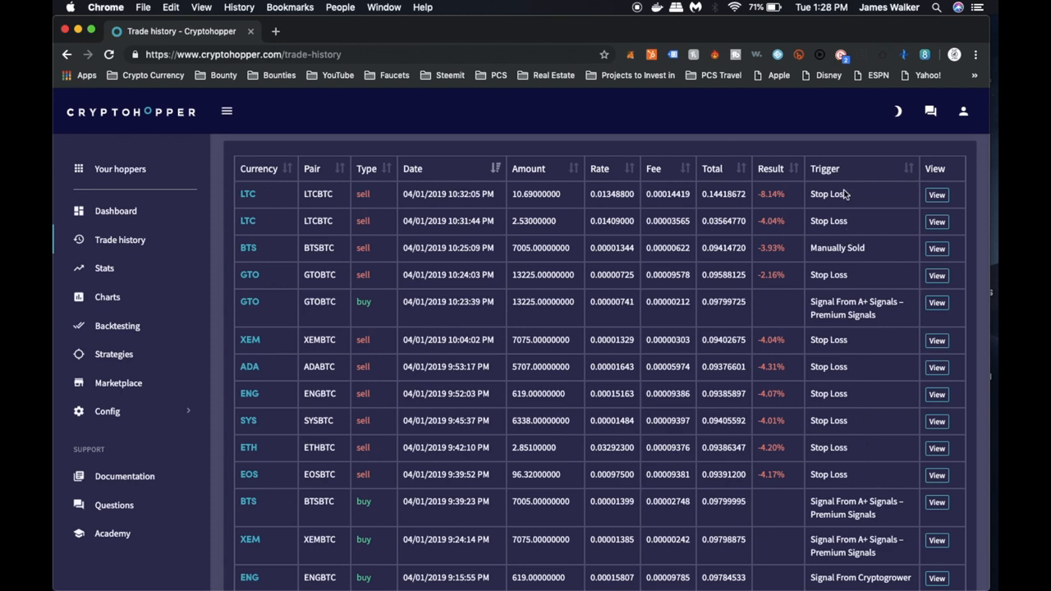
Scroll through the trades table to the 03/27/2019 trades and the Load more button
{"action": "scroll", "scroll_direction": "down", "scroll_amount": 3}
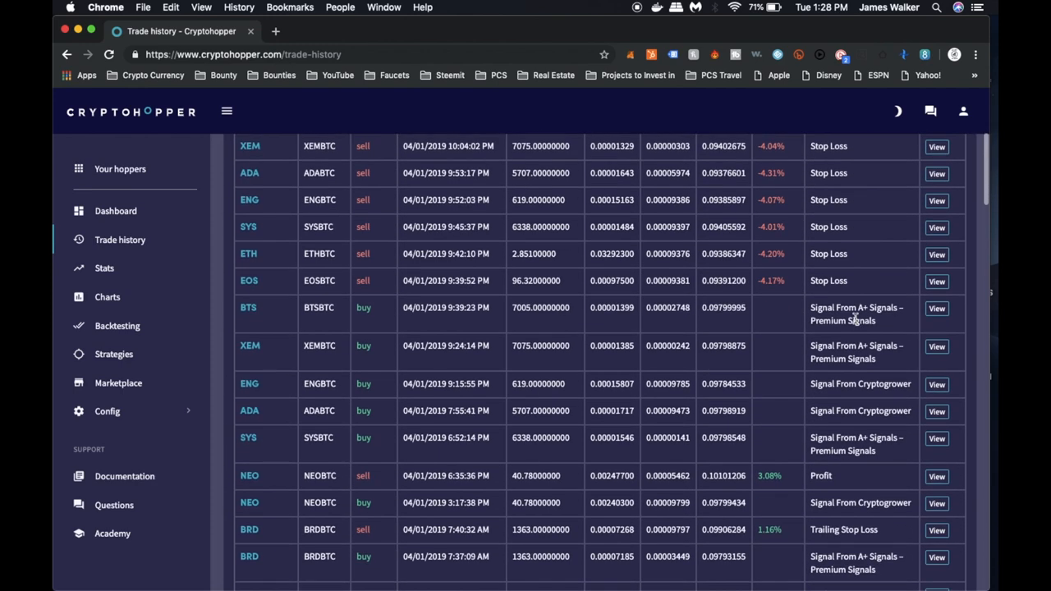
{"action": "scroll", "scroll_direction": "down", "scroll_amount": 3}
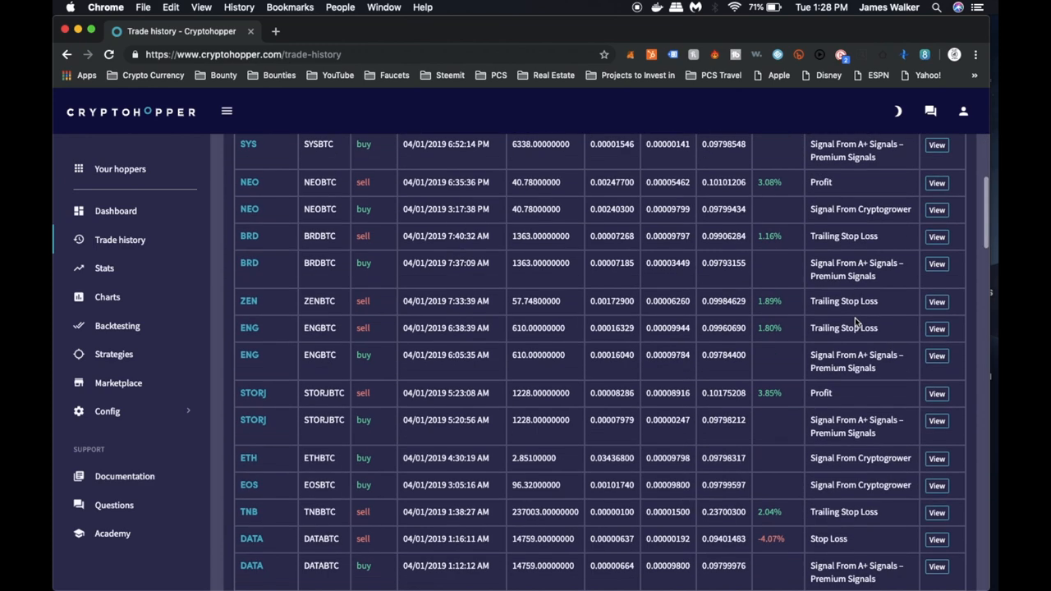
{"action": "scroll", "scroll_direction": "down", "scroll_amount": 3}
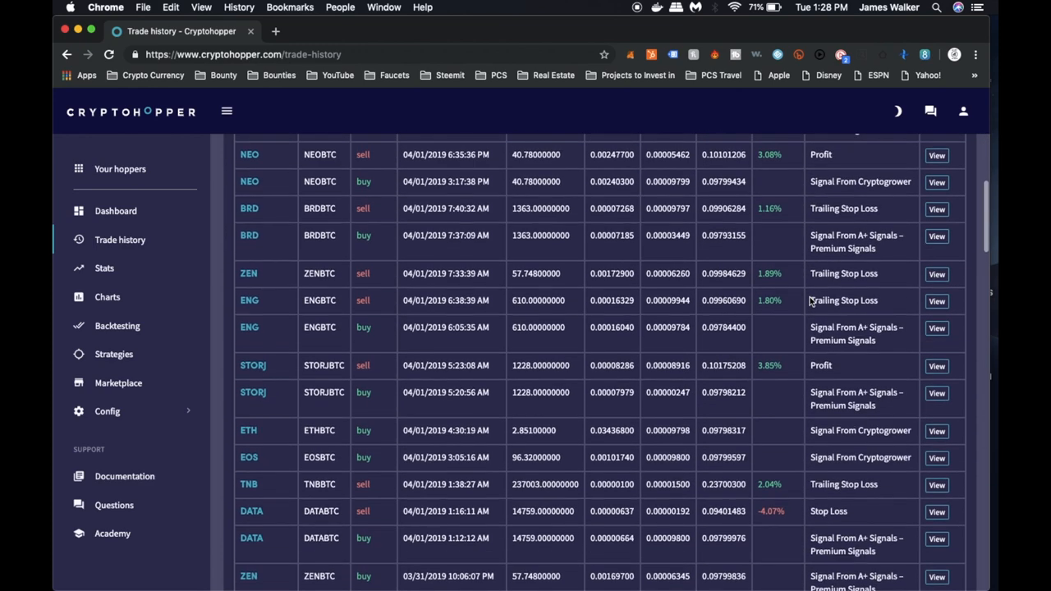
{"action": "scroll", "scroll_direction": "down", "scroll_amount": 3}
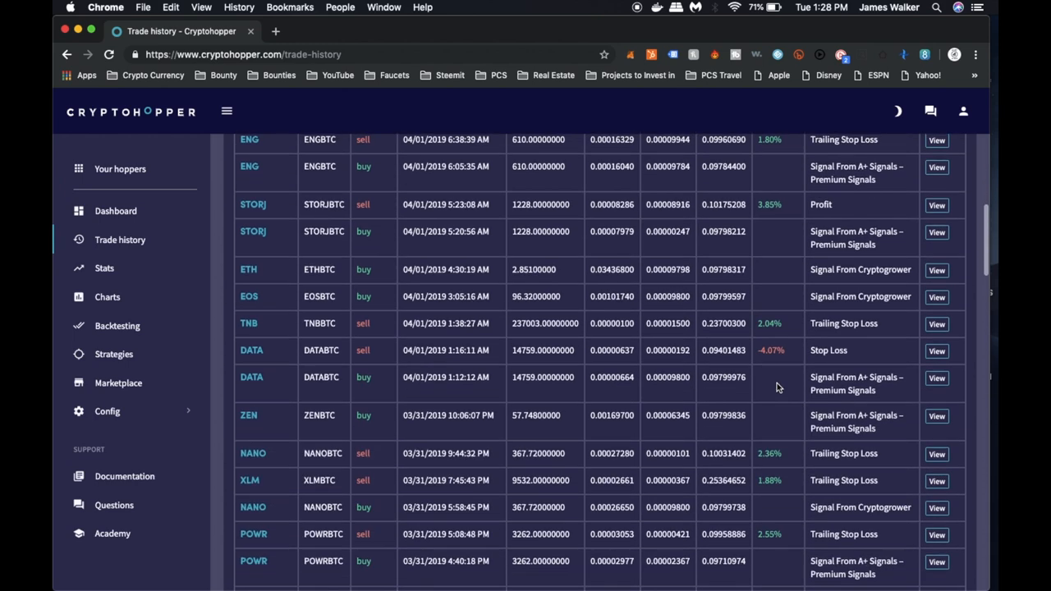
{"action": "scroll", "scroll_direction": "down", "scroll_amount": 3}
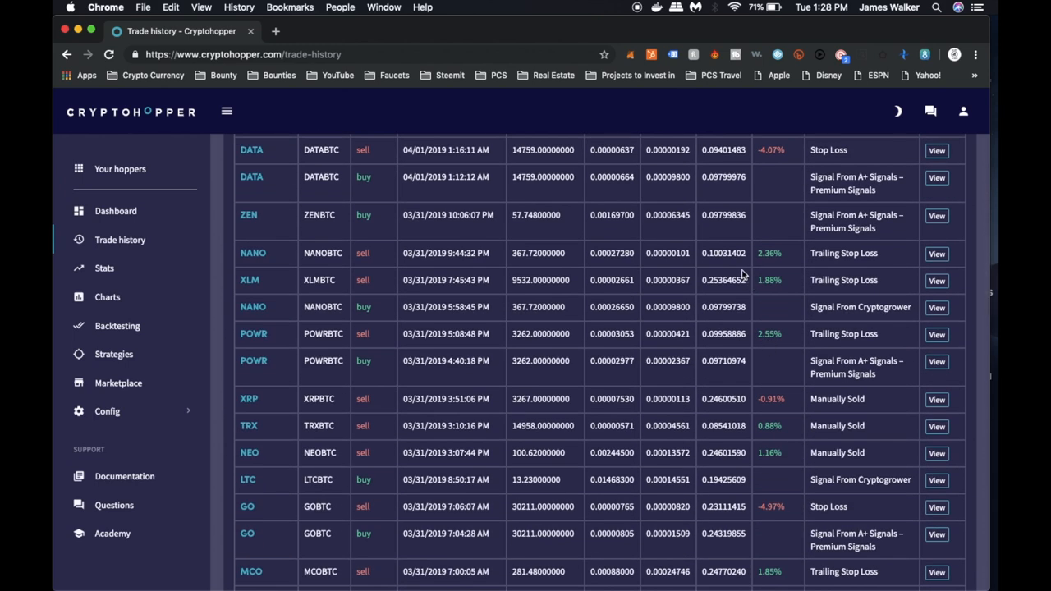
{"action": "scroll", "scroll_direction": "down", "scroll_amount": 3}
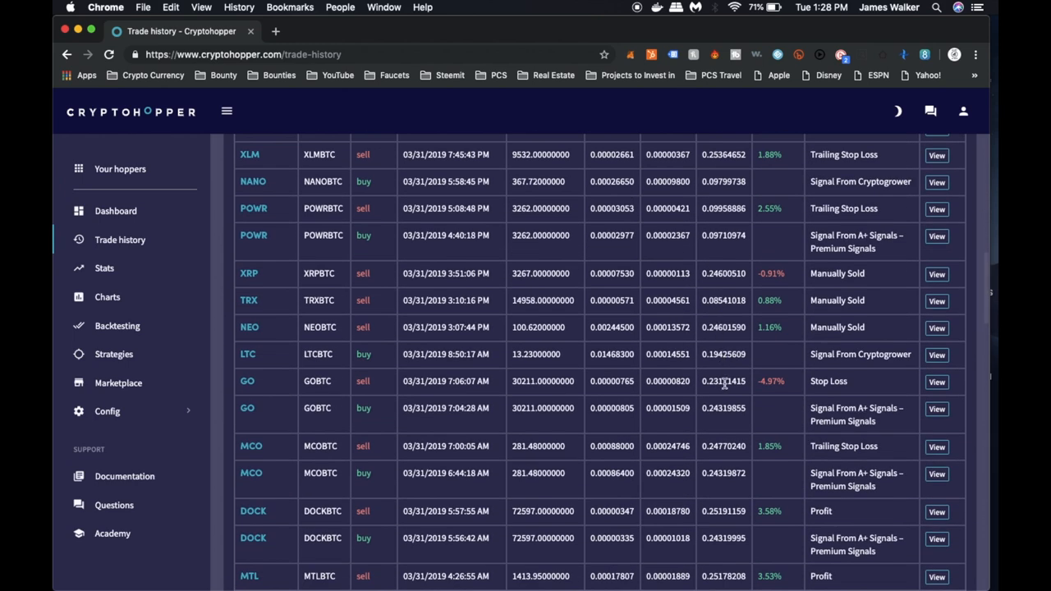
{"action": "scroll", "scroll_direction": "down", "scroll_amount": 3}
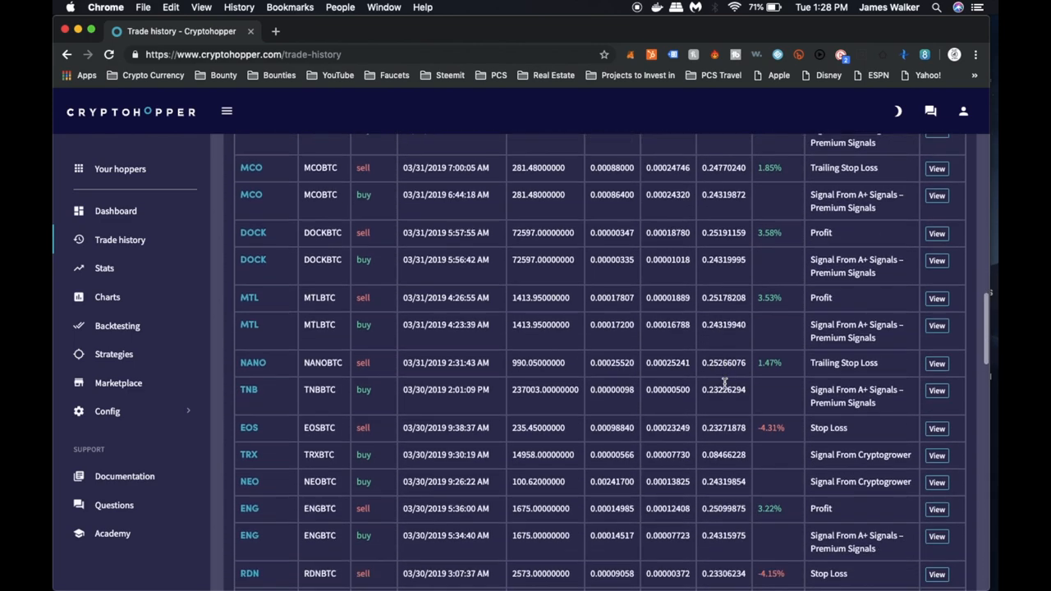
{"action": "scroll", "scroll_direction": "down", "scroll_amount": 3}
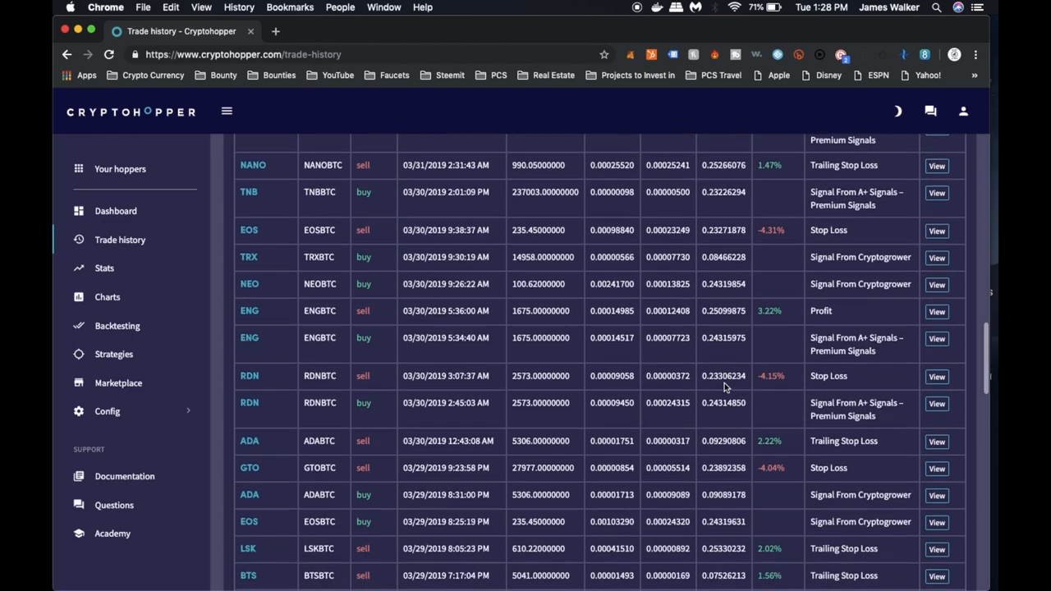
{"action": "scroll", "scroll_direction": "down", "scroll_amount": 3}
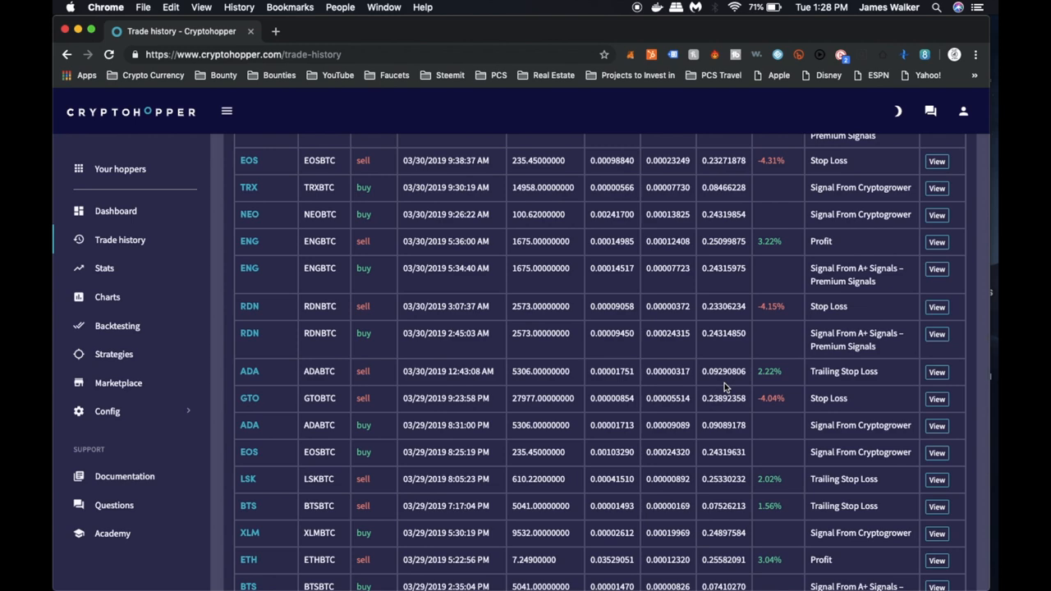
{"action": "scroll", "scroll_direction": "down", "scroll_amount": 3}
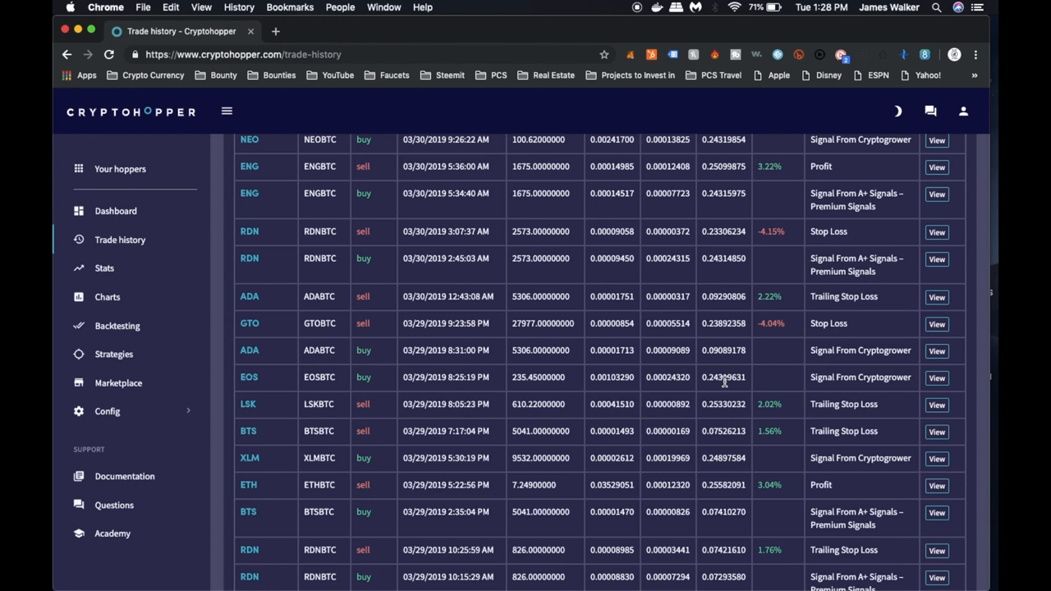
{"action": "scroll", "scroll_direction": "down", "scroll_amount": 3}
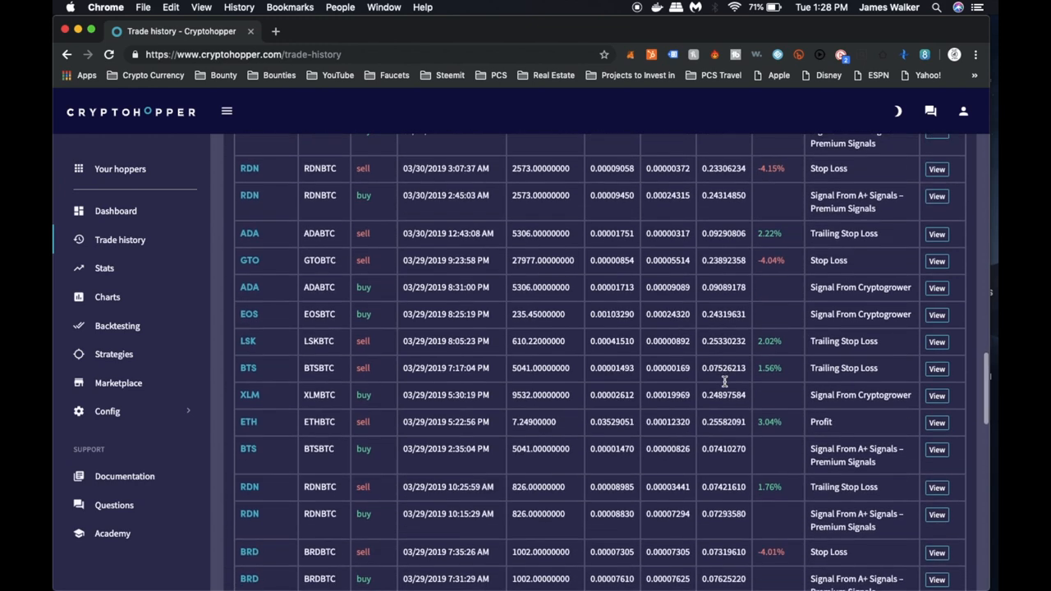
{"action": "scroll", "scroll_direction": "down", "scroll_amount": 3}
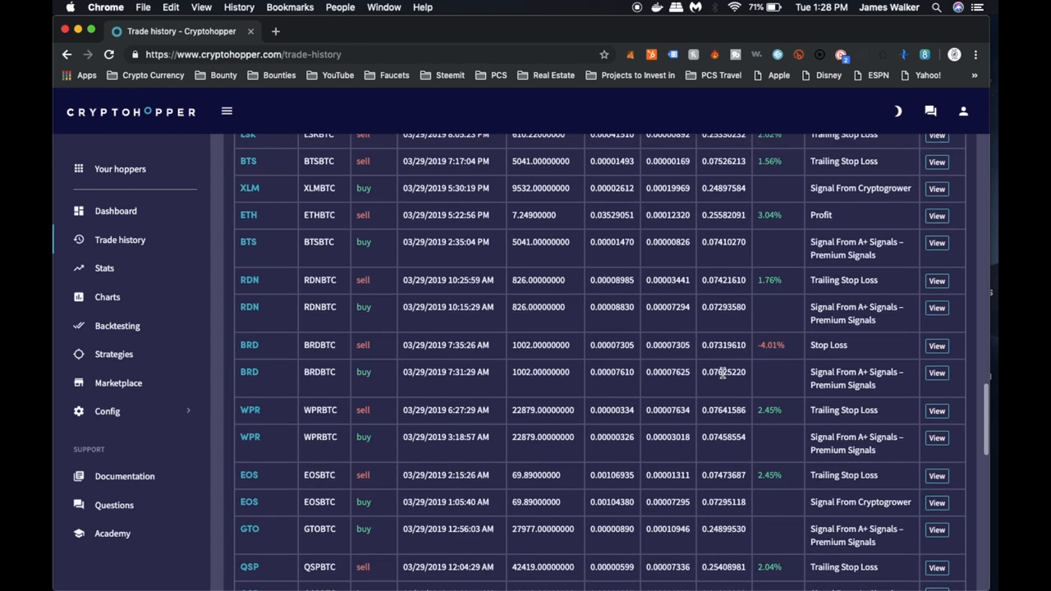
{"action": "scroll", "scroll_direction": "up", "scroll_amount": 3}
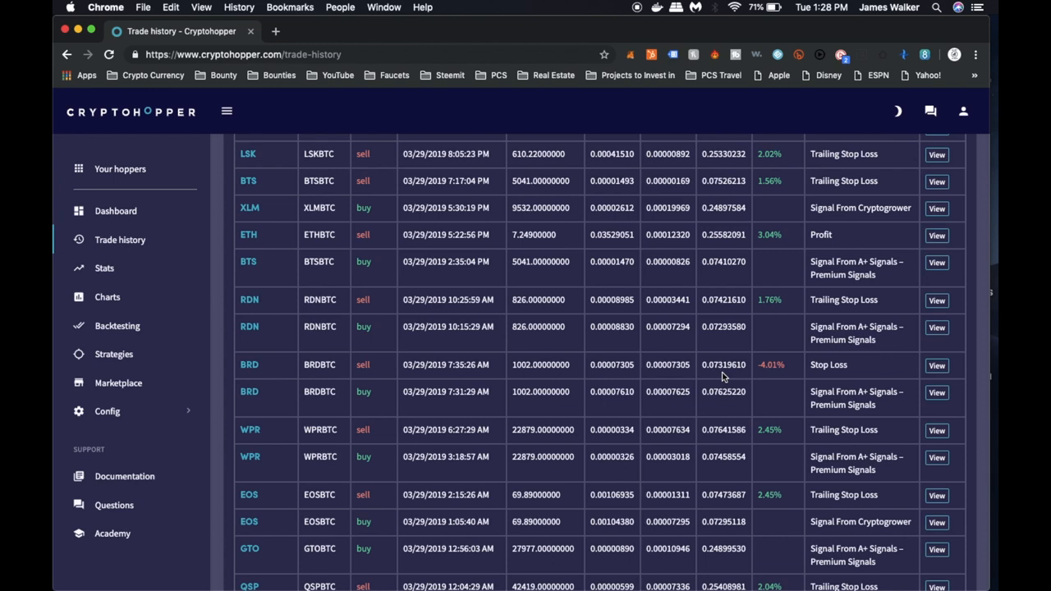
{"action": "scroll", "scroll_direction": "down", "scroll_amount": 3}
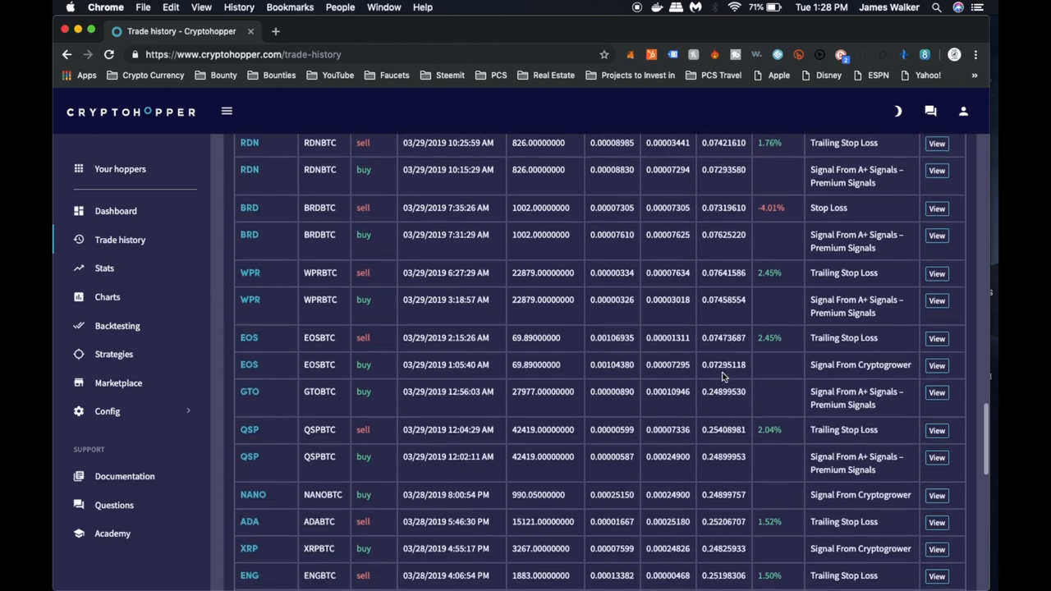
{"action": "scroll", "scroll_direction": "down", "scroll_amount": 3}
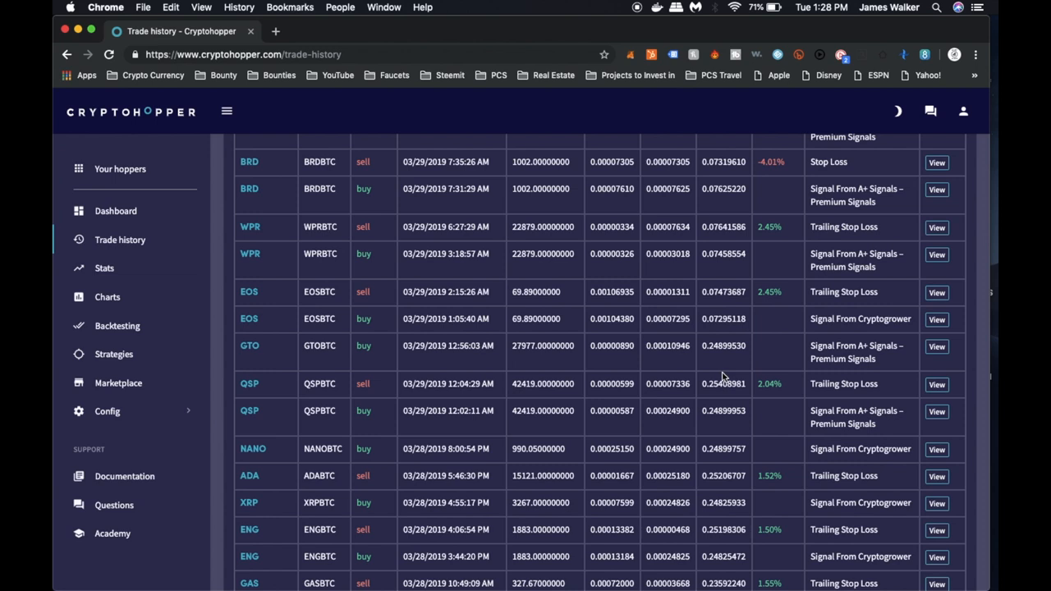
{"action": "scroll", "scroll_direction": "down", "scroll_amount": 3}
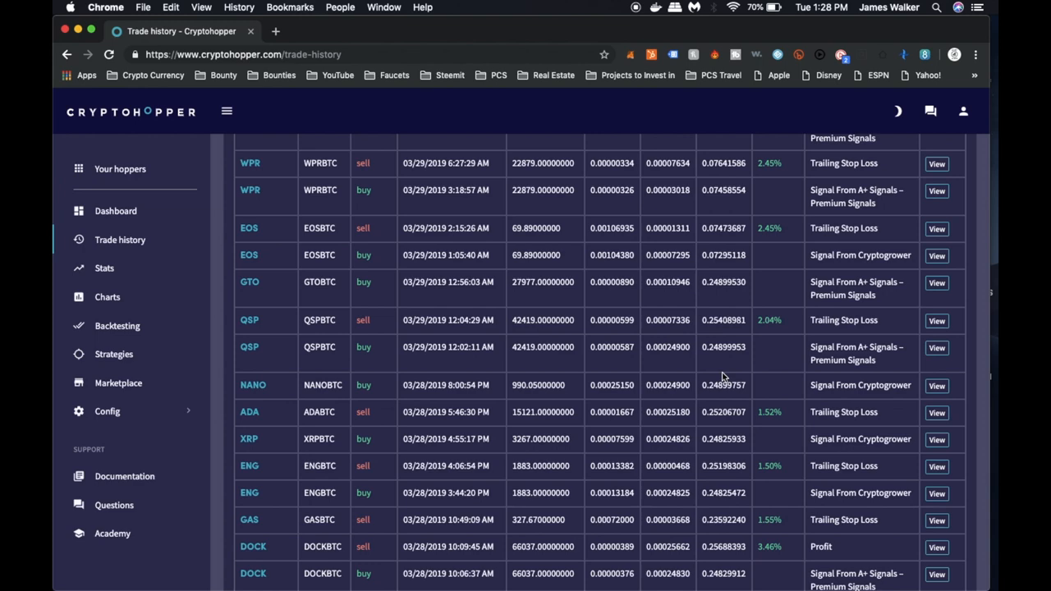
{"action": "scroll", "scroll_direction": "down", "scroll_amount": 3}
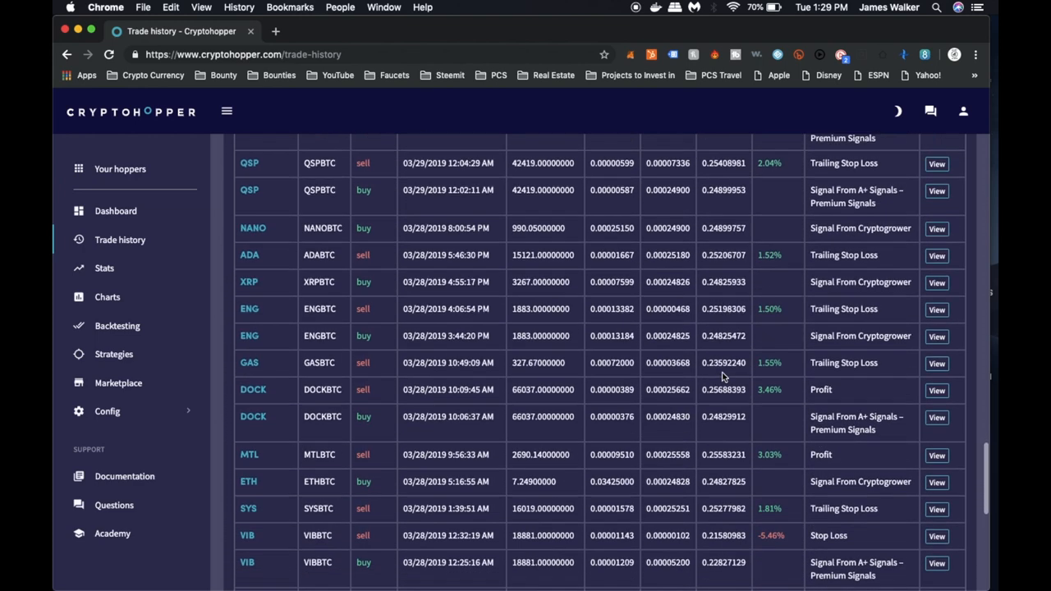
{"action": "scroll", "scroll_direction": "down", "scroll_amount": 3}
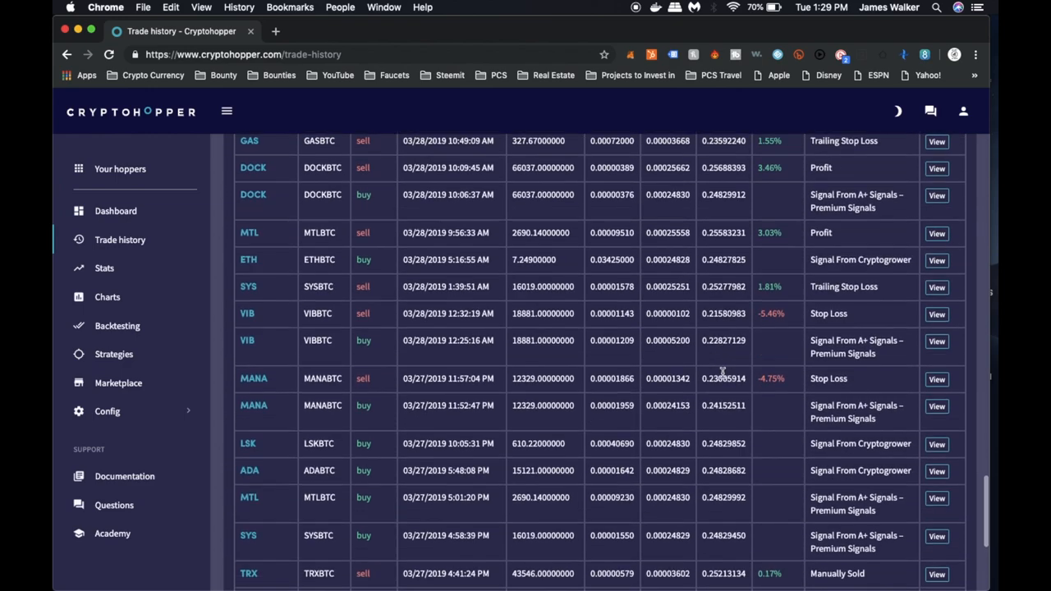
{"action": "scroll", "scroll_direction": "down", "scroll_amount": 3}
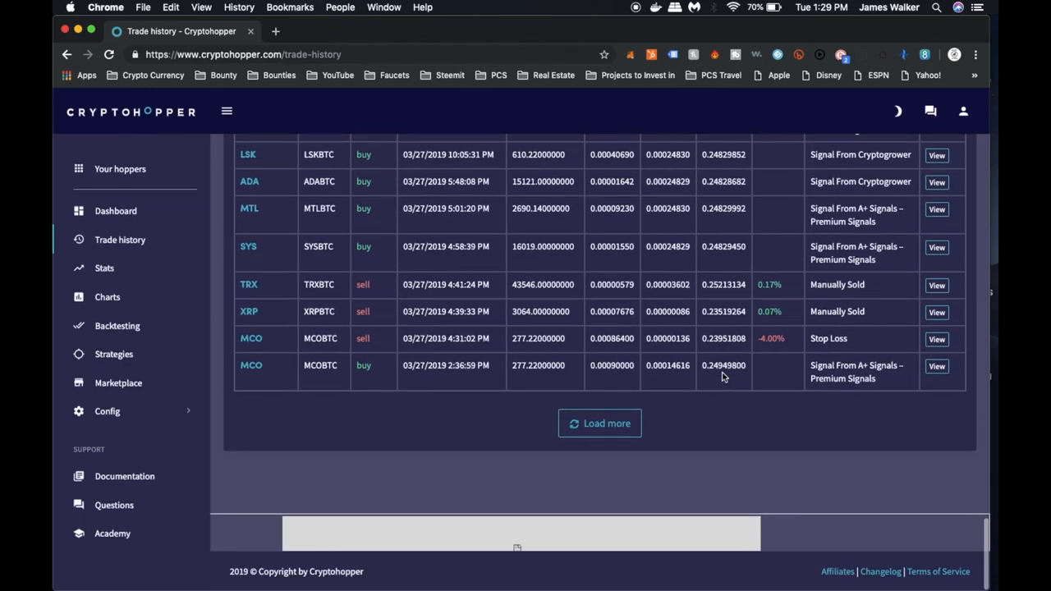
Load the next batch of older trades and scroll through the new rows
{"action": "left_click", "coordinate": [600, 423]}
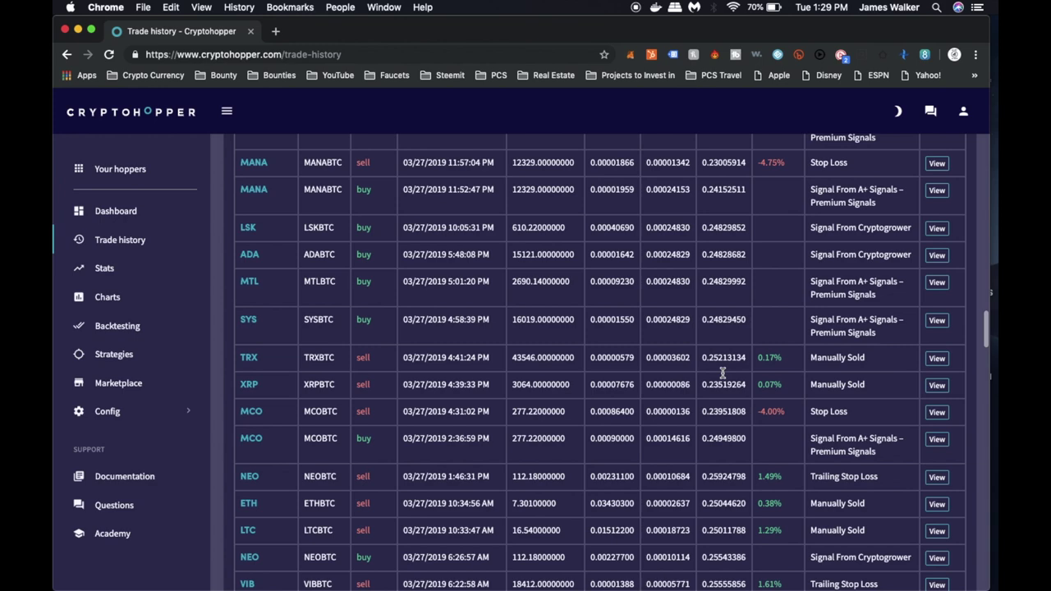
{"action": "scroll", "scroll_direction": "down", "scroll_amount": 3}
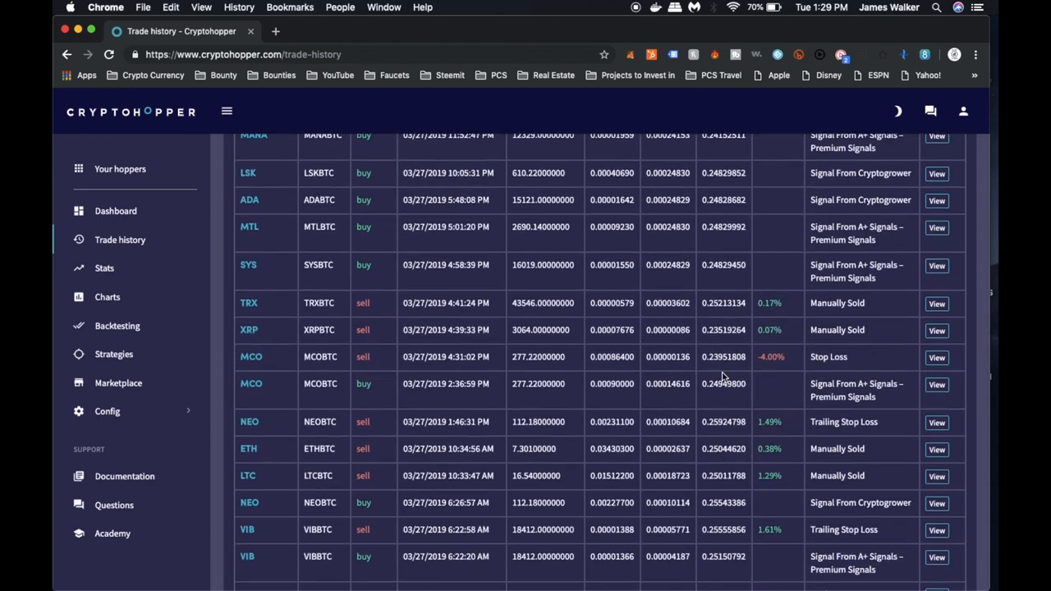
{"action": "scroll", "scroll_direction": "down", "scroll_amount": 3}
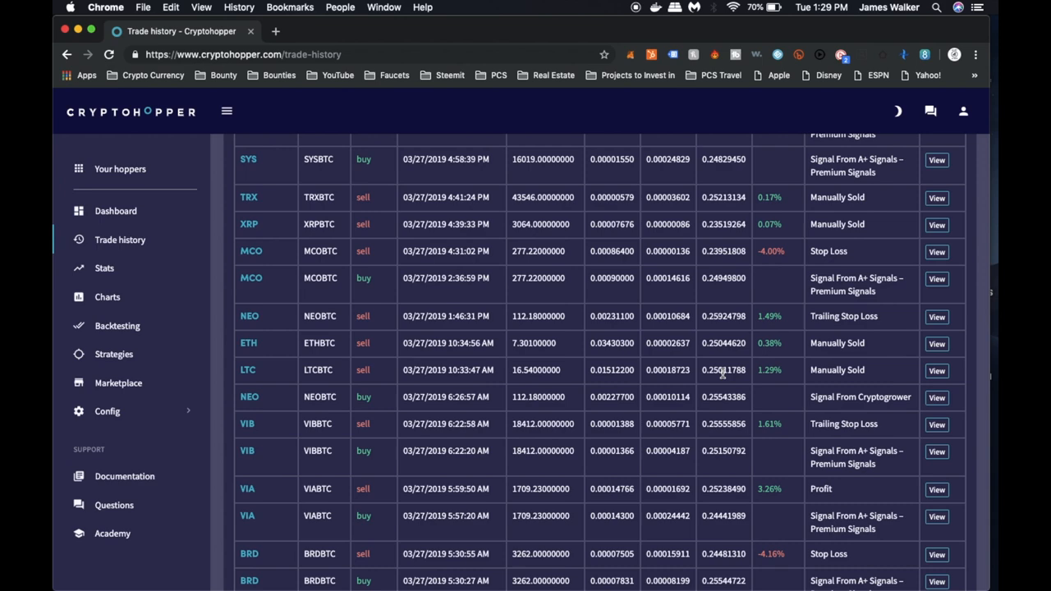
{"action": "scroll", "scroll_direction": "down", "scroll_amount": 3}
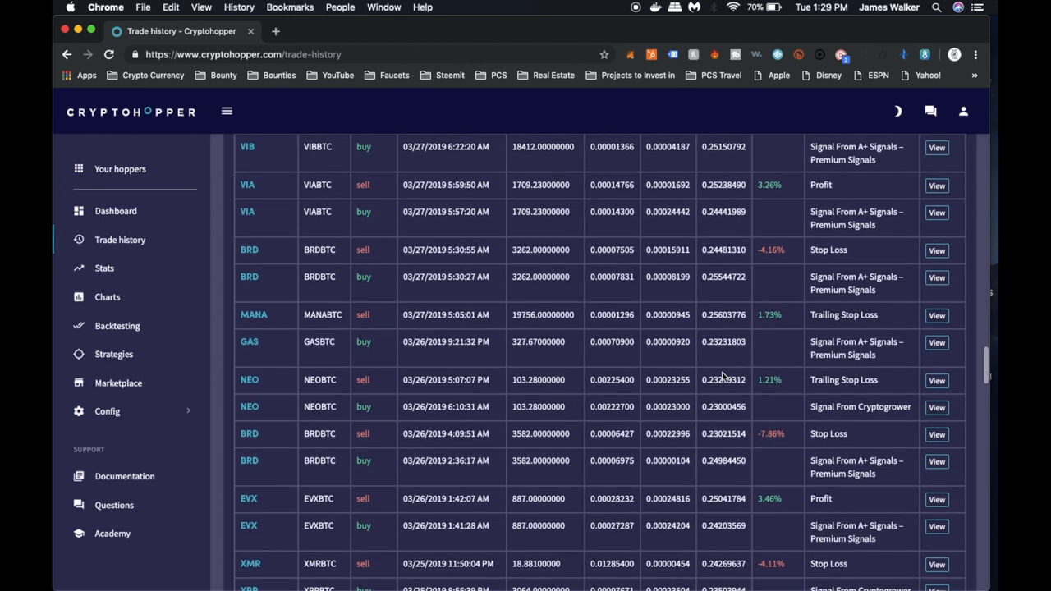
{"action": "scroll", "scroll_direction": "down", "scroll_amount": 3}
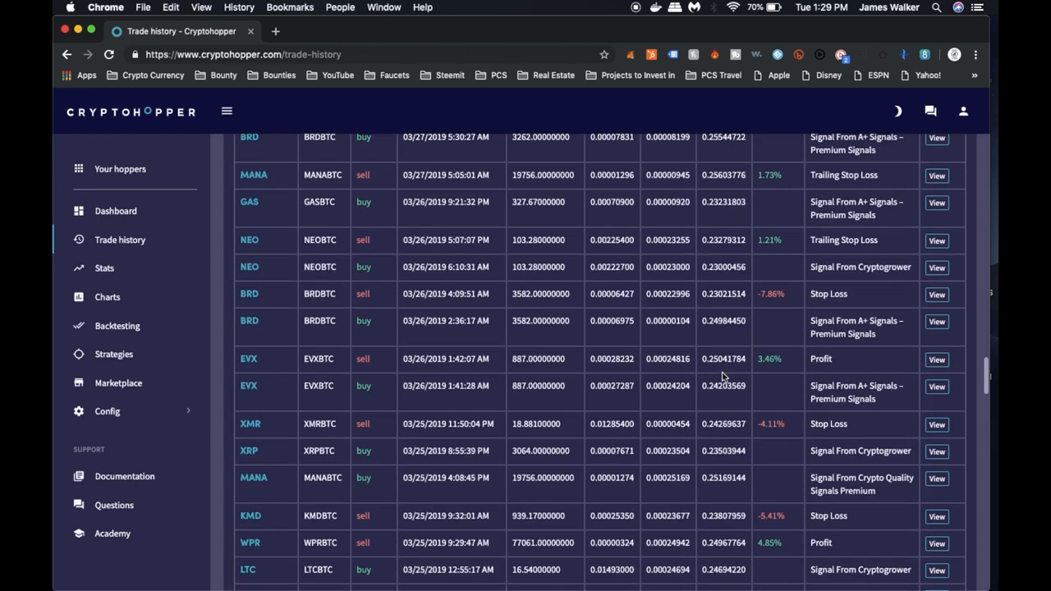
{"action": "scroll", "scroll_direction": "down", "scroll_amount": 3}
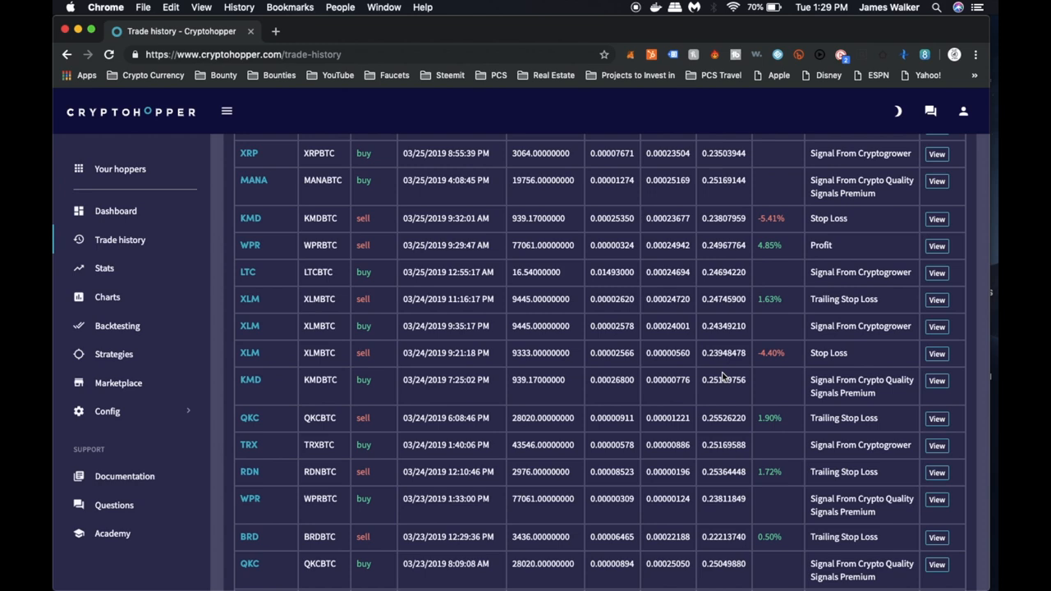
{"action": "scroll", "scroll_direction": "down", "scroll_amount": 3}
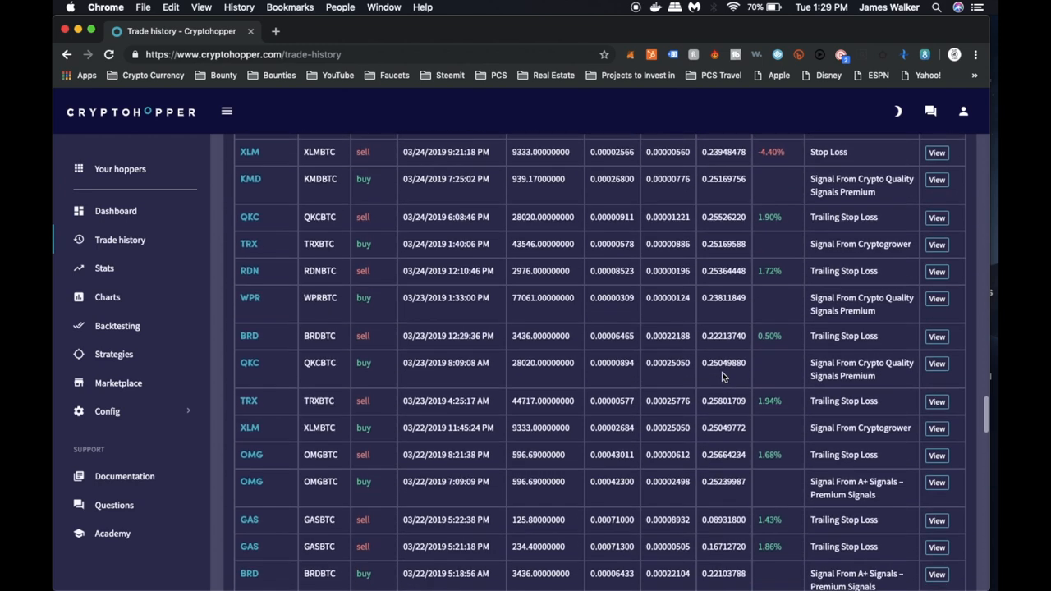
{"action": "scroll", "scroll_direction": "down", "scroll_amount": 3}
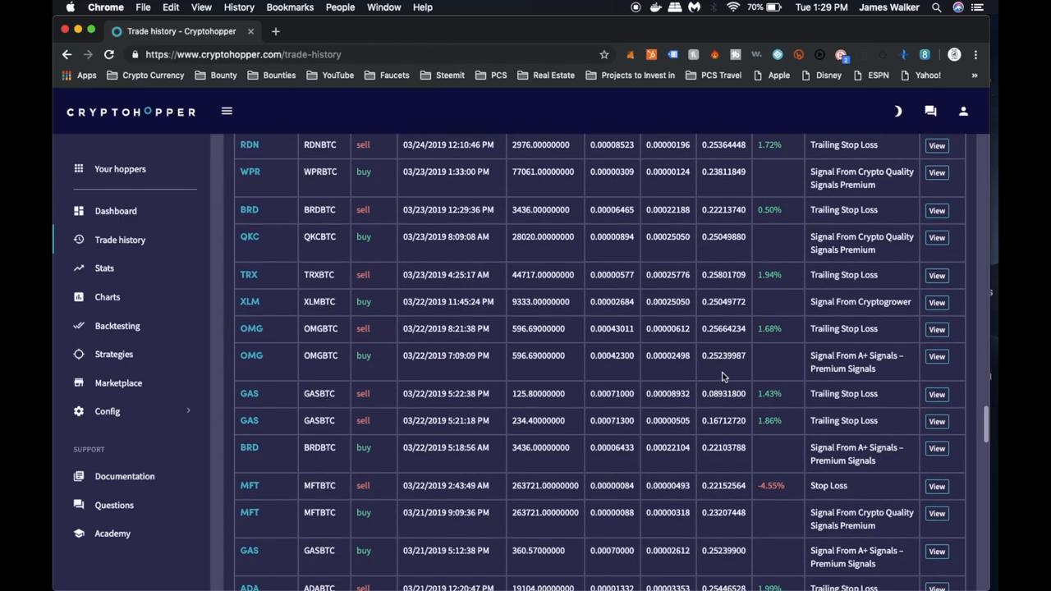
{"action": "scroll", "scroll_direction": "down", "scroll_amount": 3}
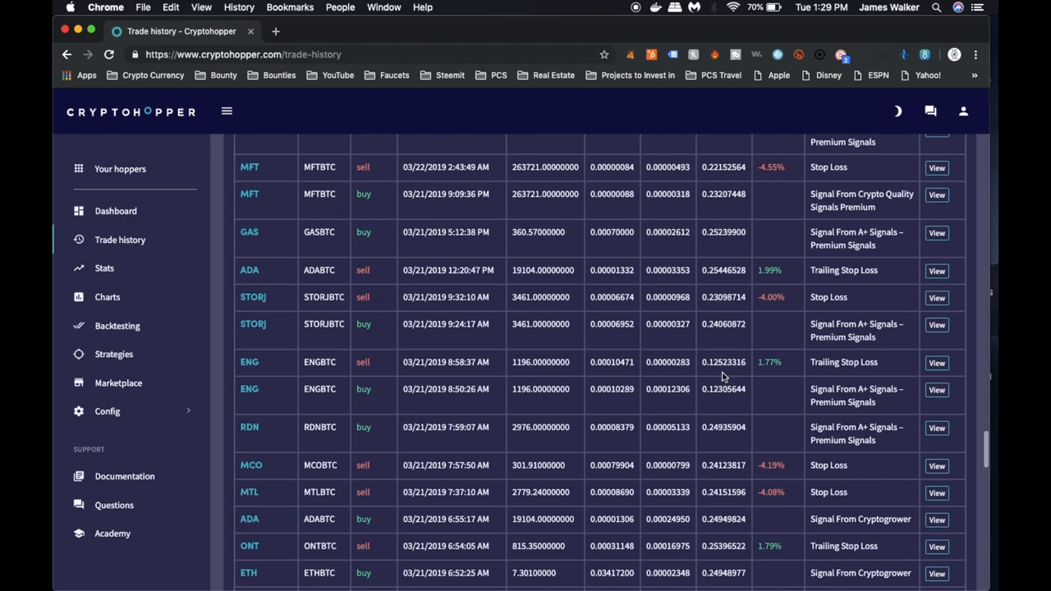
{"action": "scroll", "scroll_direction": "down", "scroll_amount": 3}
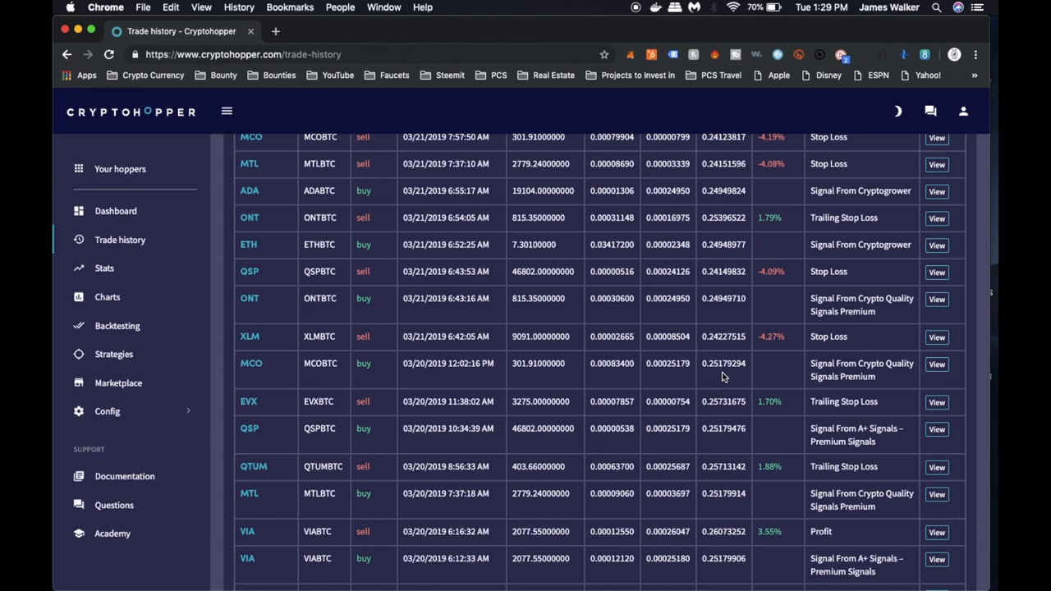
{"action": "scroll", "scroll_direction": "down", "scroll_amount": 3}
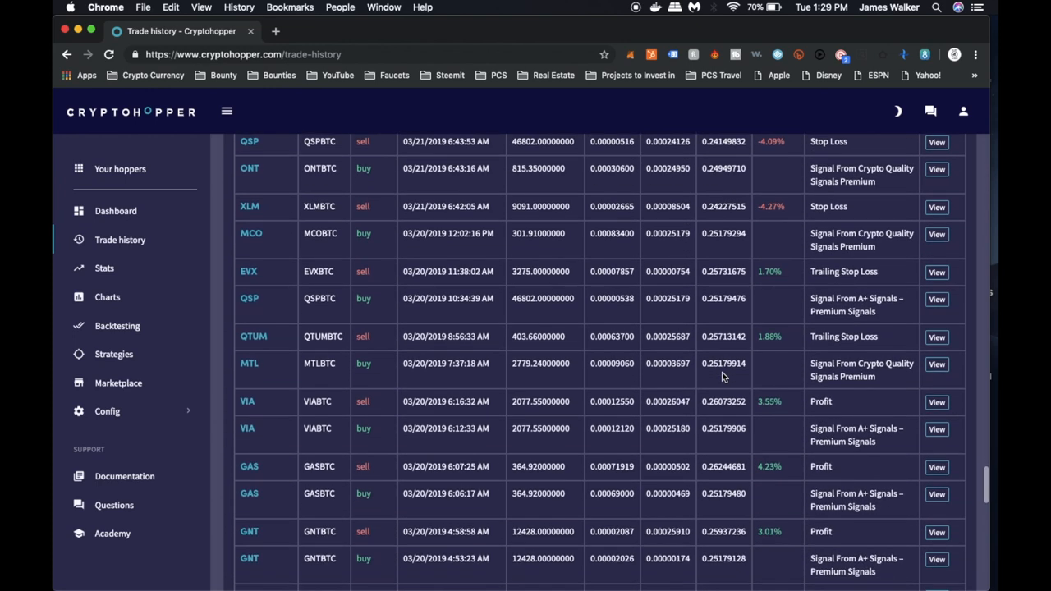
Finish reviewing the new rows and load another batch, reaching 03/17/2019 trades
{"action": "scroll", "scroll_direction": "down", "scroll_amount": 3}
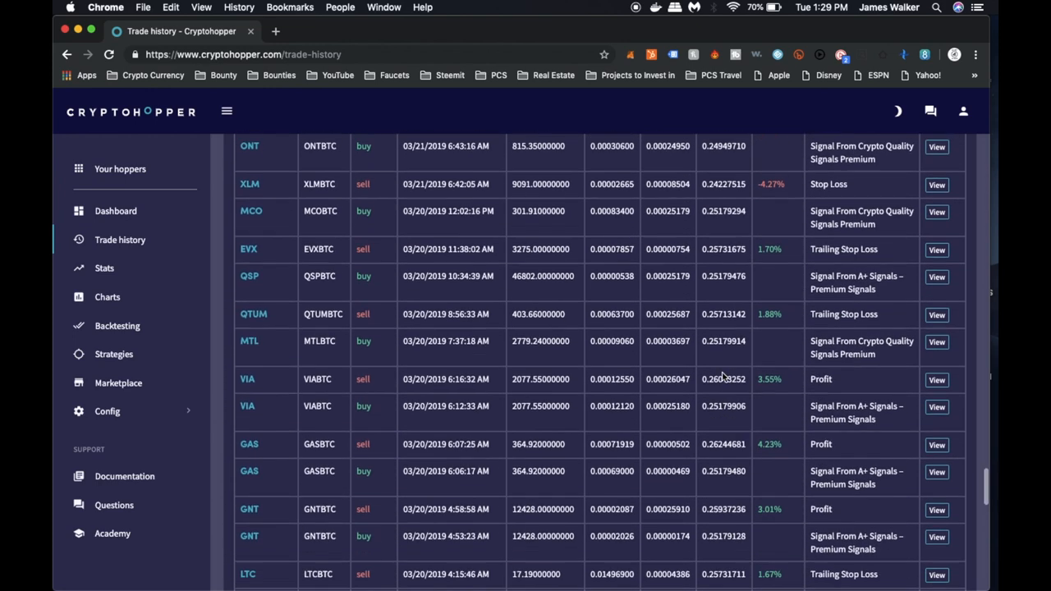
{"action": "scroll", "scroll_direction": "down", "scroll_amount": 3}
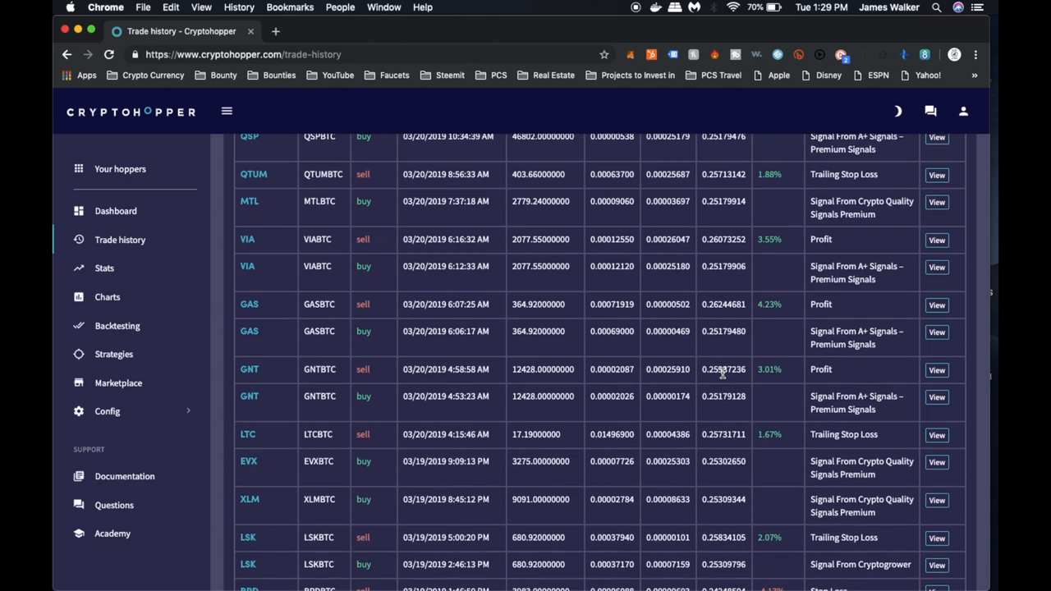
{"action": "scroll", "scroll_direction": "down", "scroll_amount": 3}
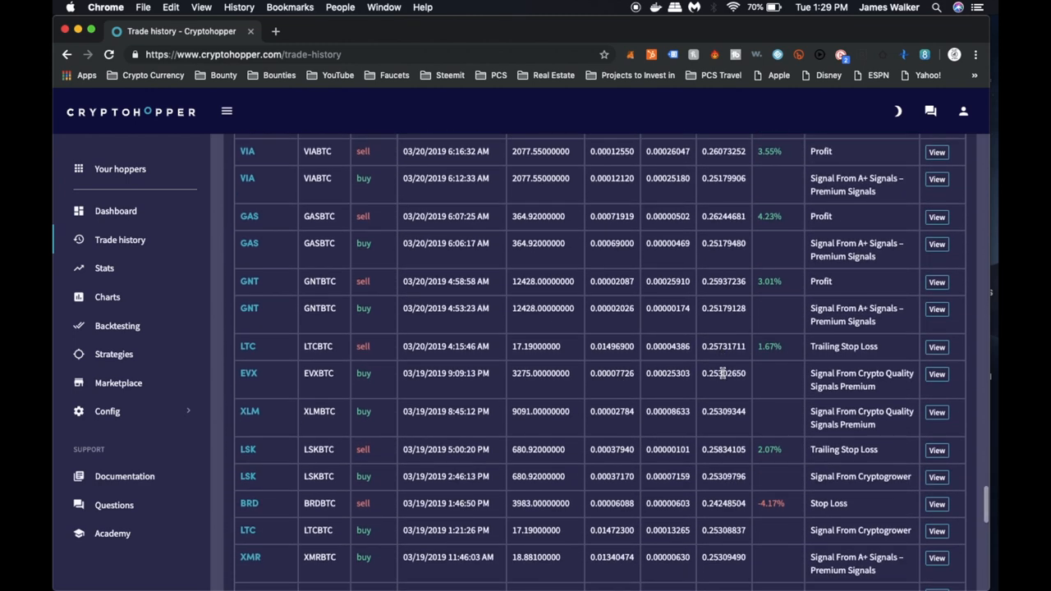
{"action": "scroll", "scroll_direction": "down", "scroll_amount": 3}
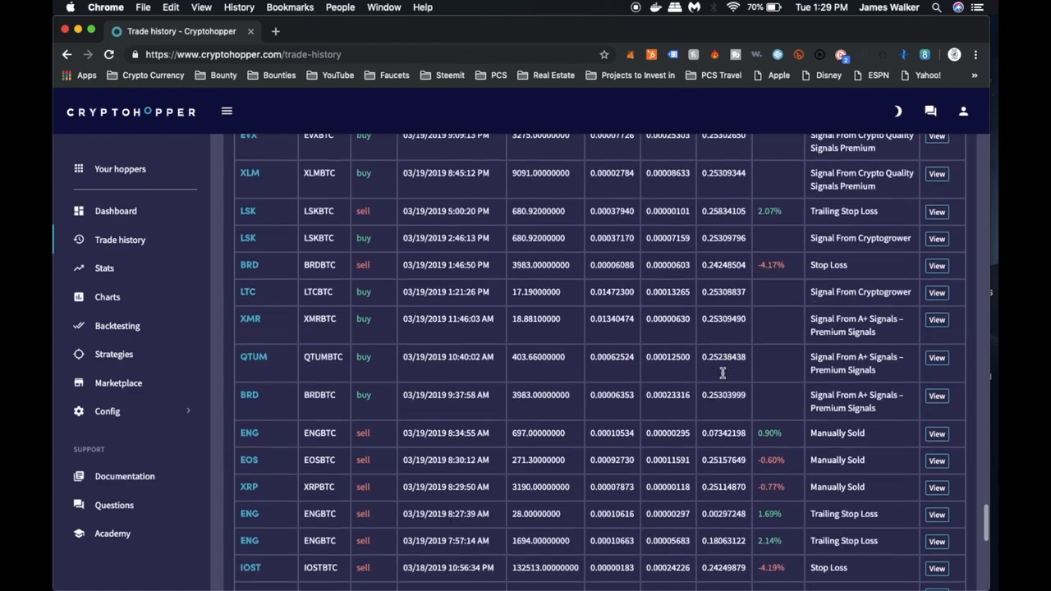
{"action": "scroll", "scroll_direction": "down", "scroll_amount": 3}
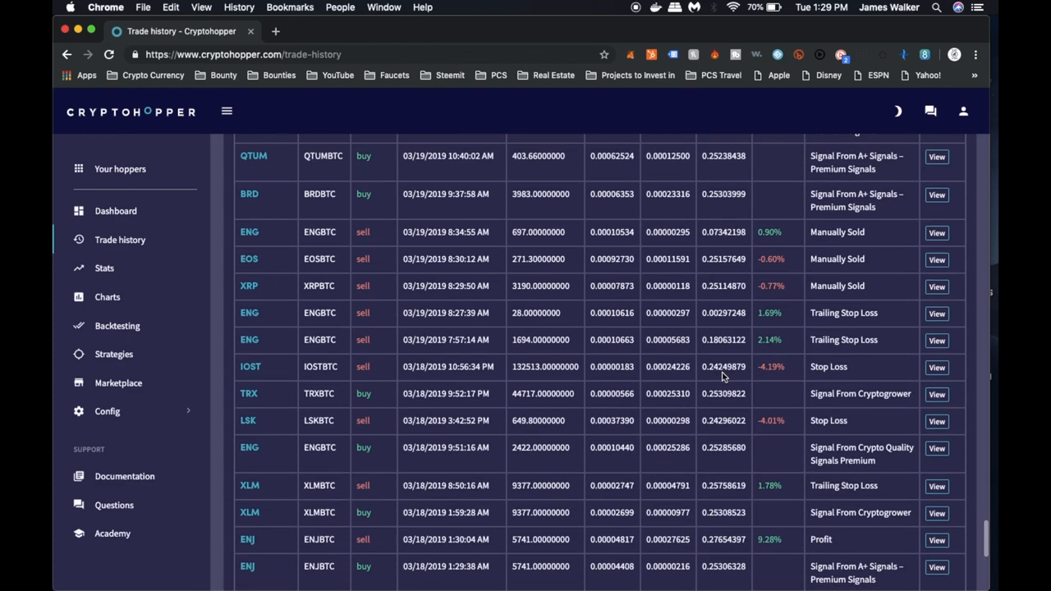
{"action": "scroll", "scroll_direction": "down", "scroll_amount": 3}
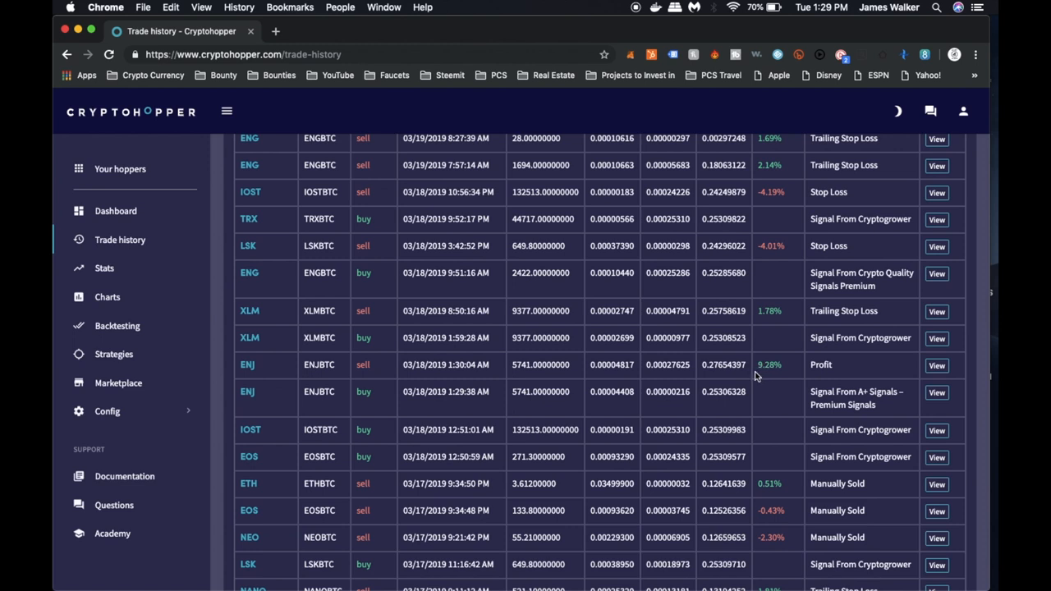
{"action": "mouse_move", "coordinate": [724, 378]}
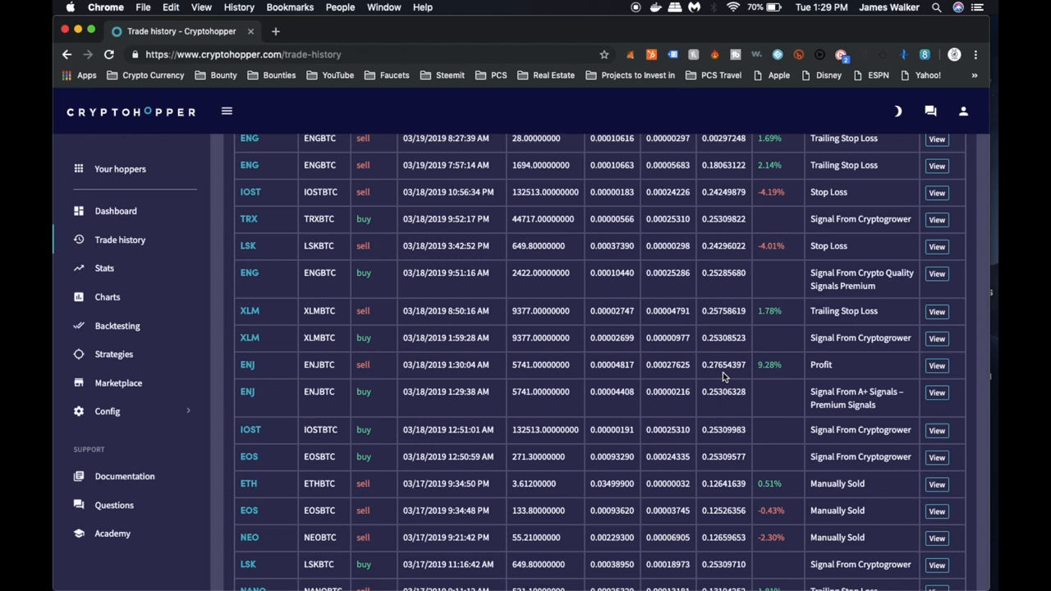
{"action": "scroll", "scroll_direction": "up", "scroll_amount": 3}
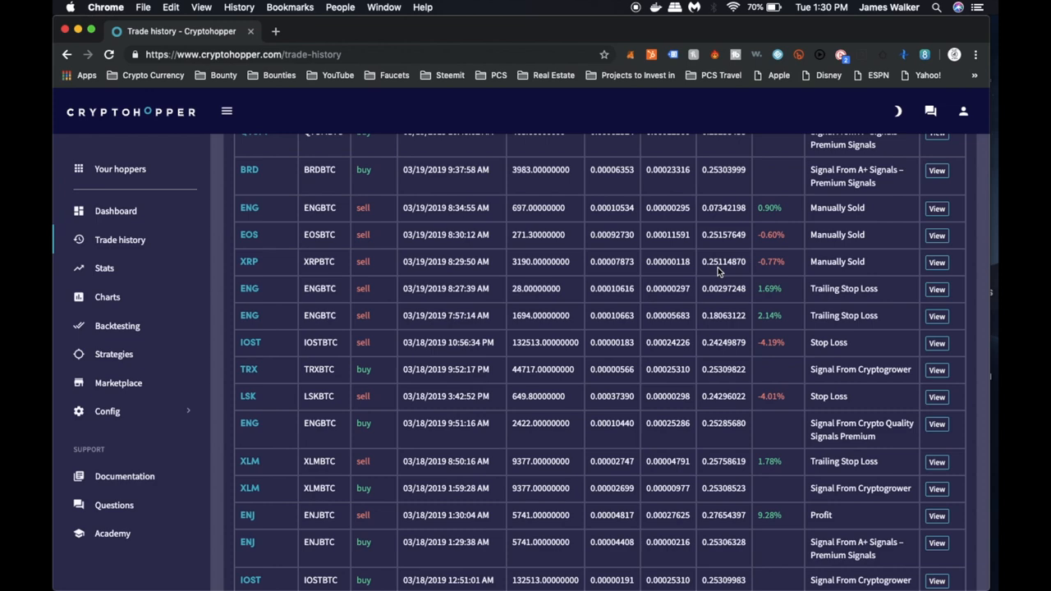
{"action": "scroll", "scroll_direction": "up", "scroll_amount": 3}
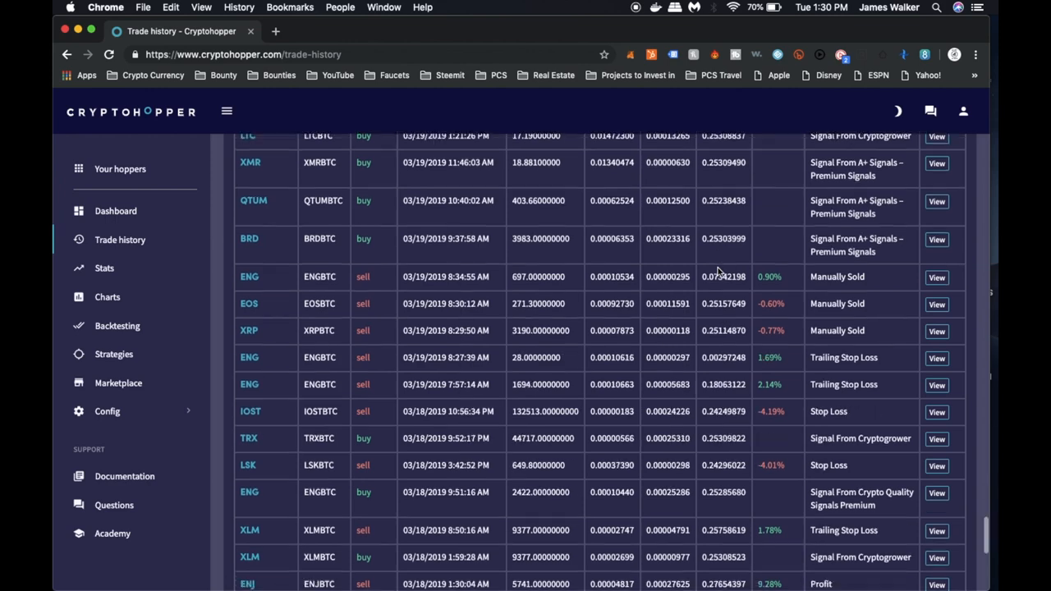
{"action": "scroll", "scroll_direction": "down", "scroll_amount": 3}
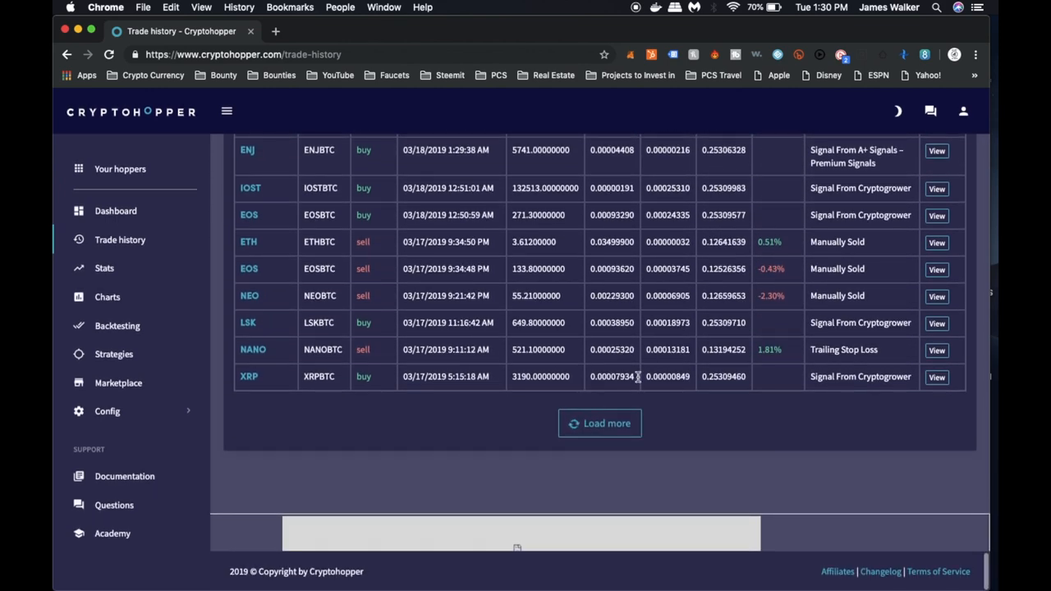
{"action": "left_click", "coordinate": [600, 423]}
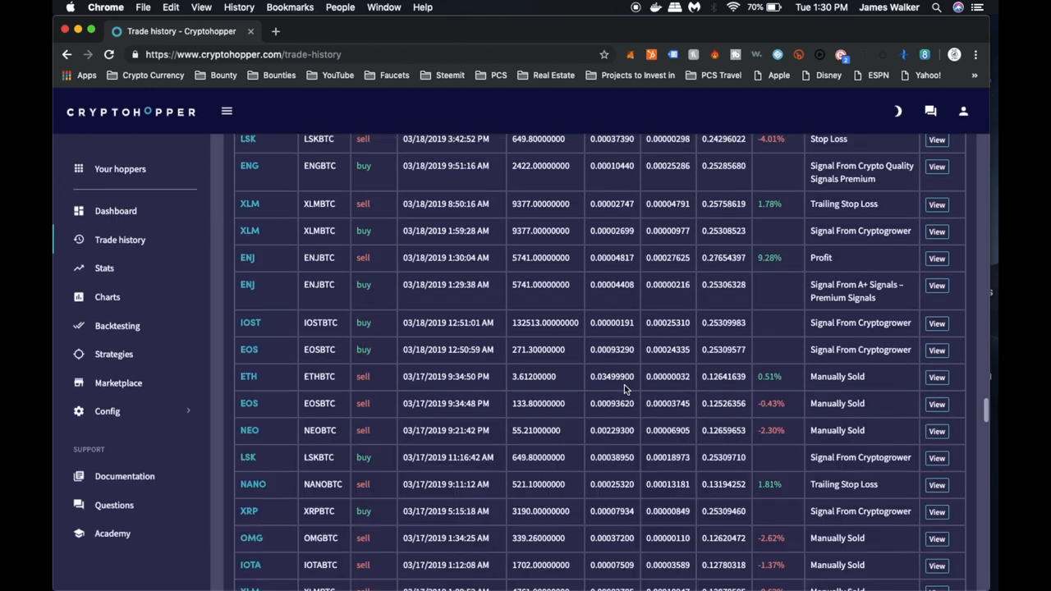
{"action": "scroll", "scroll_direction": "down", "scroll_amount": 3}
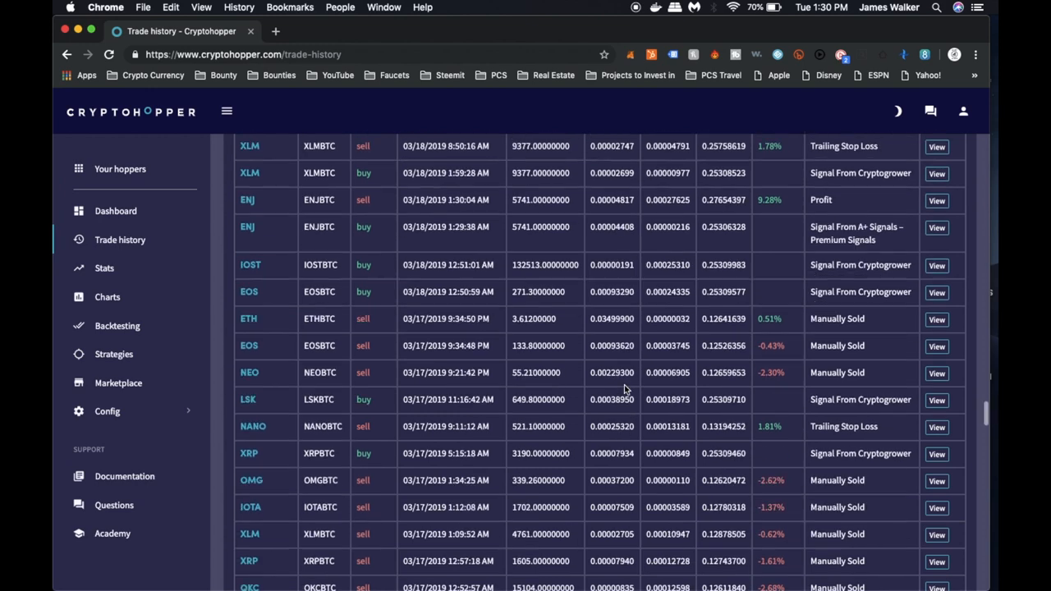
{"action": "scroll", "scroll_direction": "down", "scroll_amount": 3}
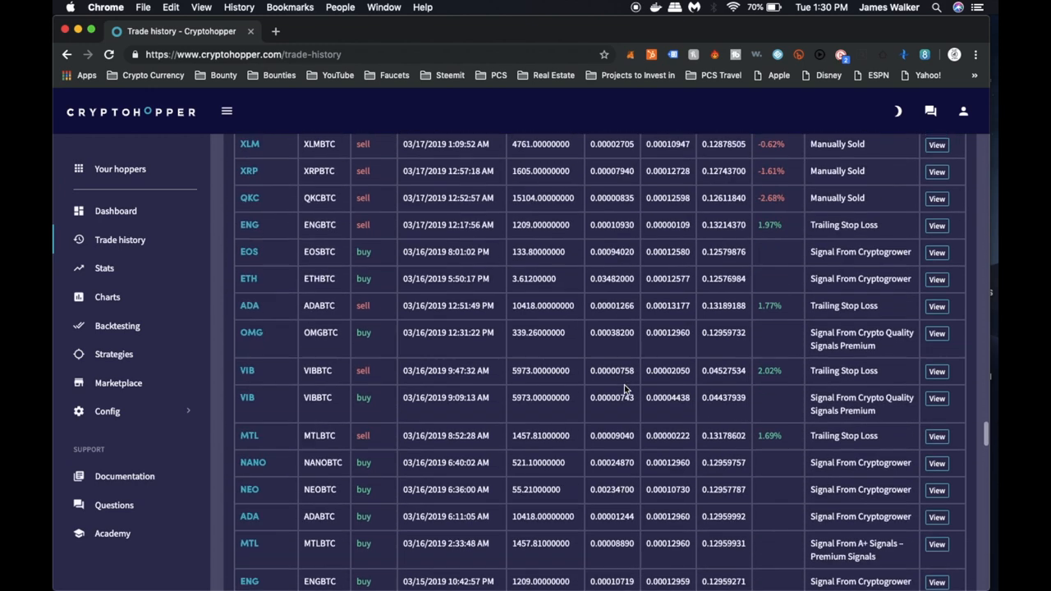
{"action": "scroll", "scroll_direction": "down", "scroll_amount": 3}
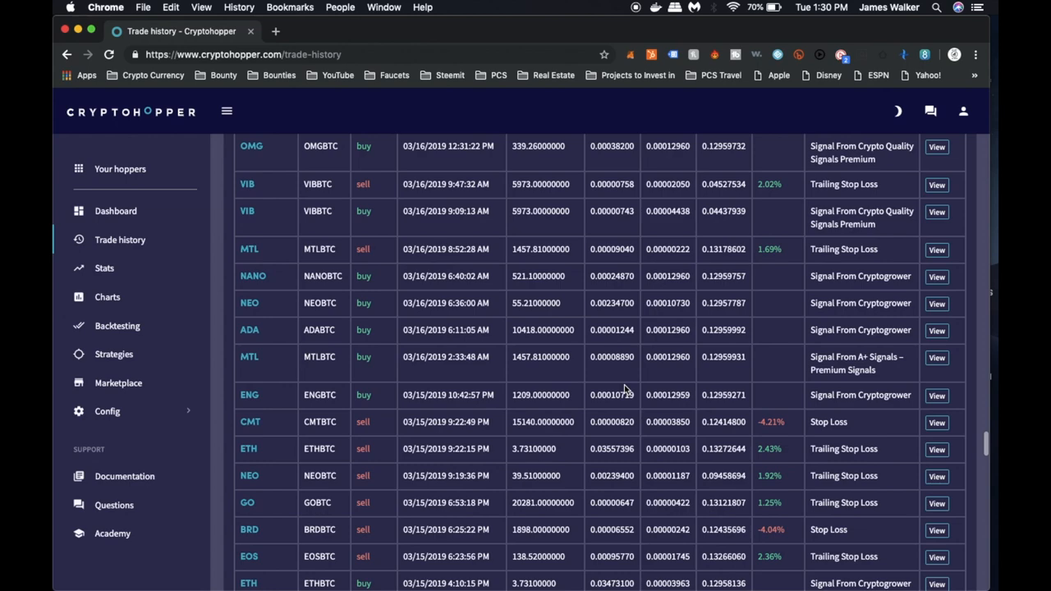
{"action": "scroll", "scroll_direction": "down", "scroll_amount": 3}
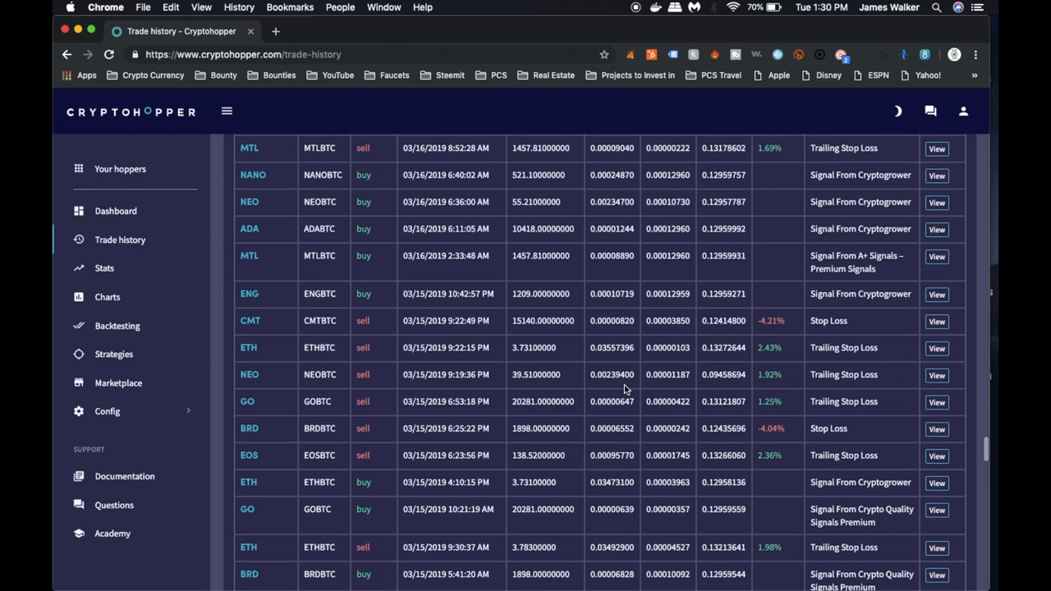
{"action": "scroll", "scroll_direction": "down", "scroll_amount": 3}
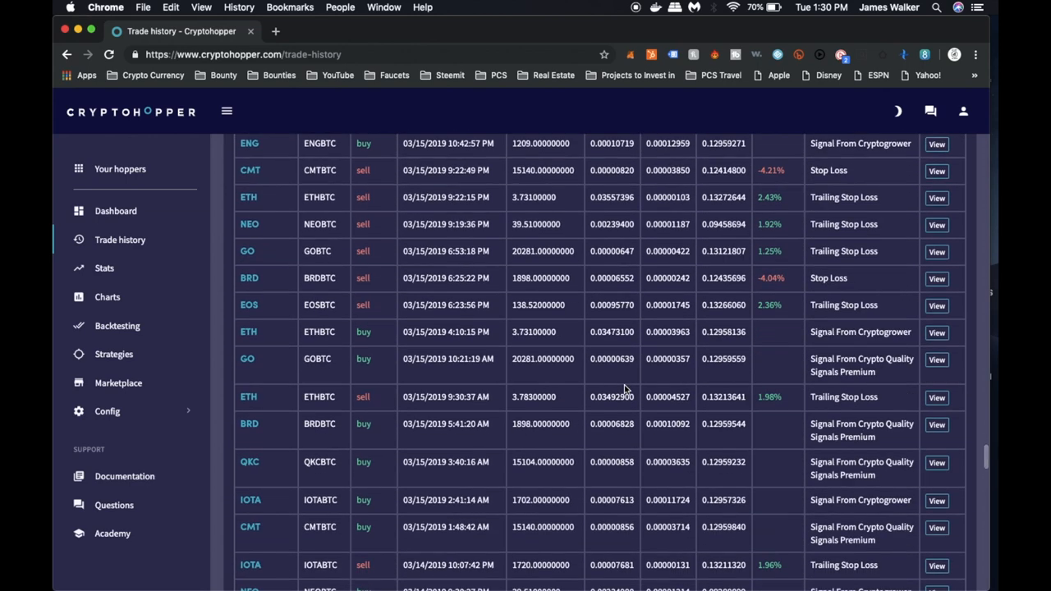
{"action": "scroll", "scroll_direction": "down", "scroll_amount": 3}
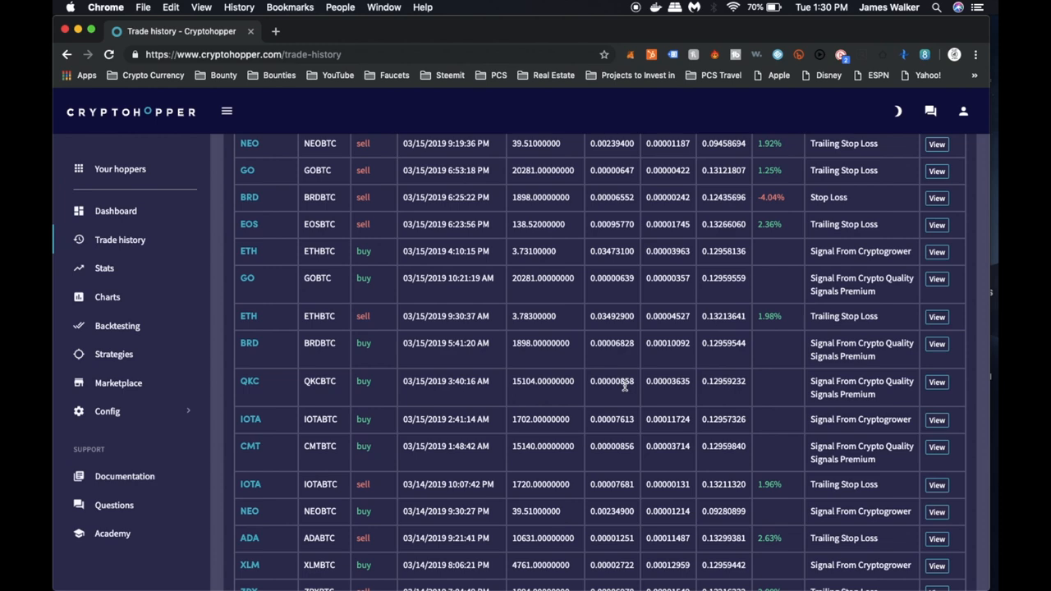
{"action": "scroll", "scroll_direction": "down", "scroll_amount": 3}
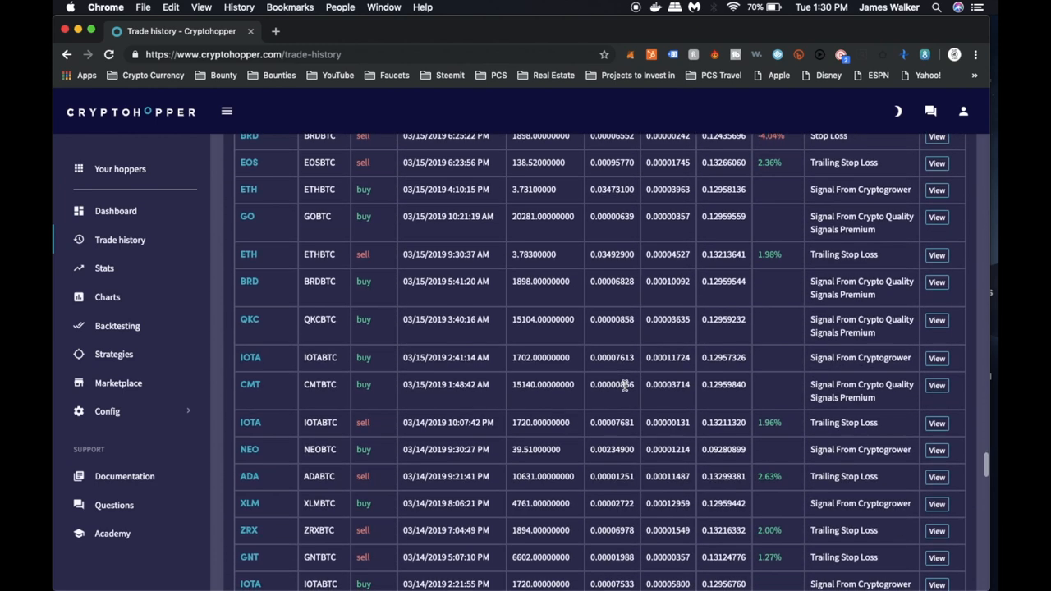
{"action": "scroll", "scroll_direction": "down", "scroll_amount": 3}
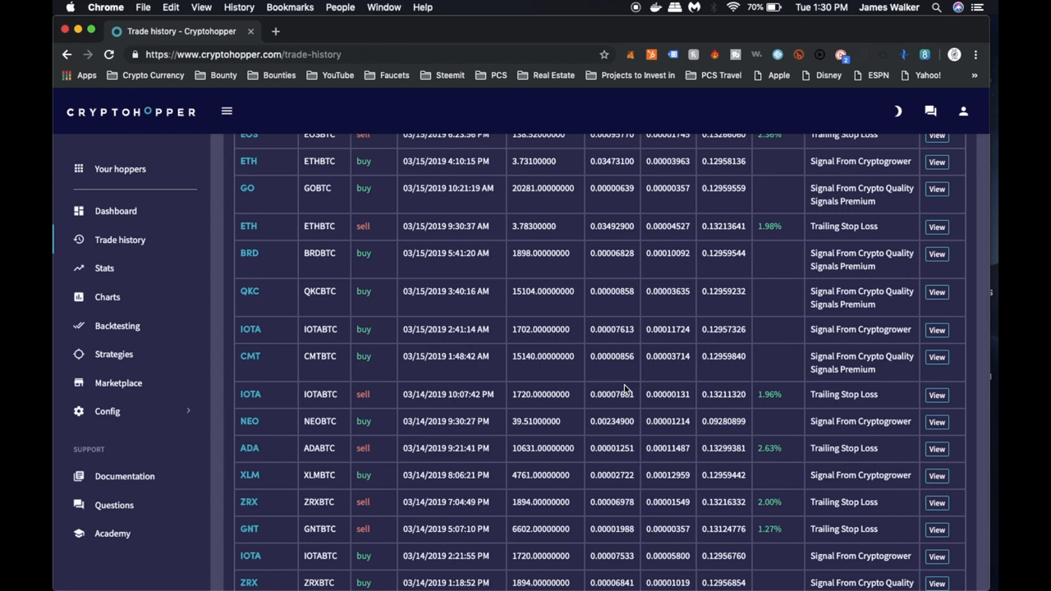
{"action": "scroll", "scroll_direction": "down", "scroll_amount": 3}
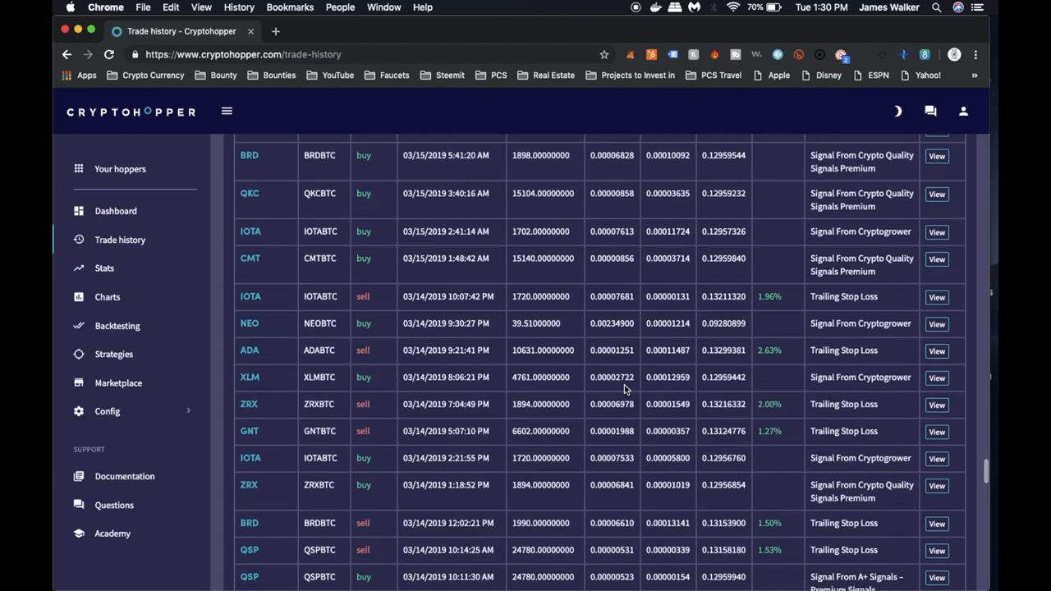
{"action": "scroll", "scroll_direction": "down", "scroll_amount": 3}
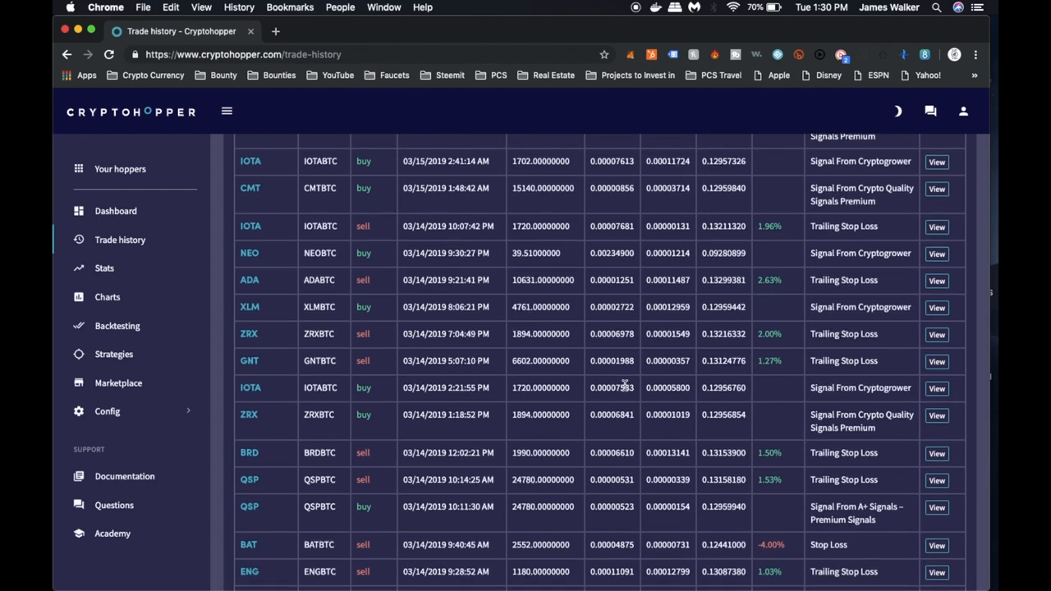
{"action": "scroll", "scroll_direction": "down", "scroll_amount": 3}
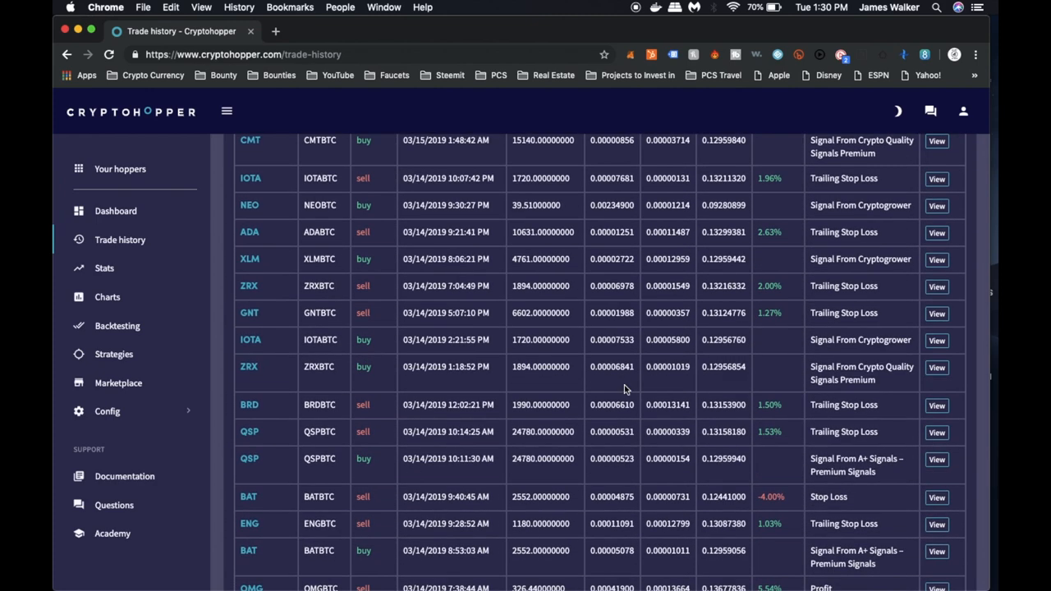
{"action": "scroll", "scroll_direction": "down", "scroll_amount": 3}
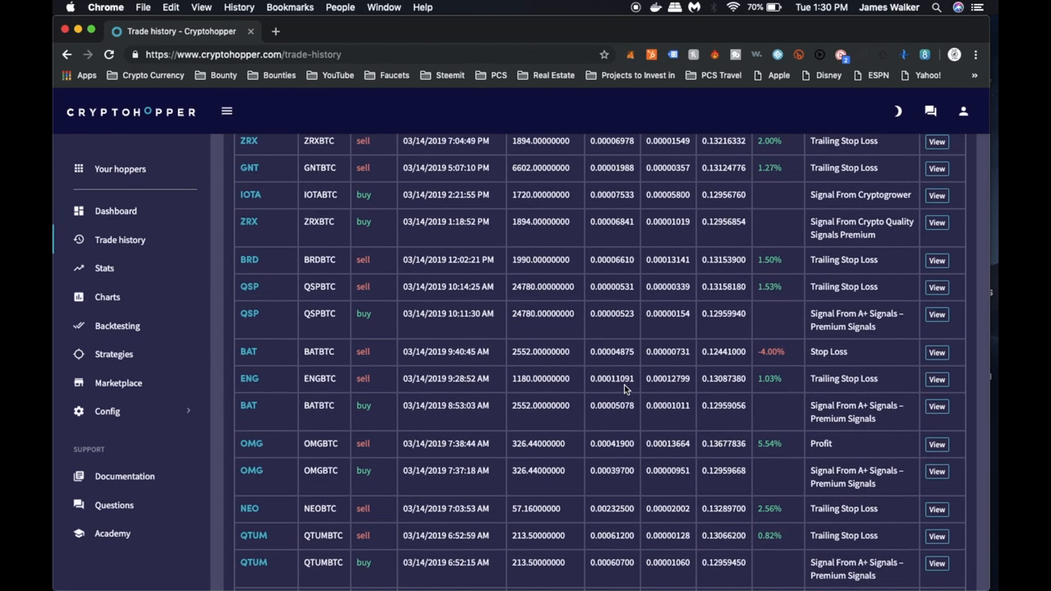
{"action": "scroll", "scroll_direction": "down", "scroll_amount": 3}
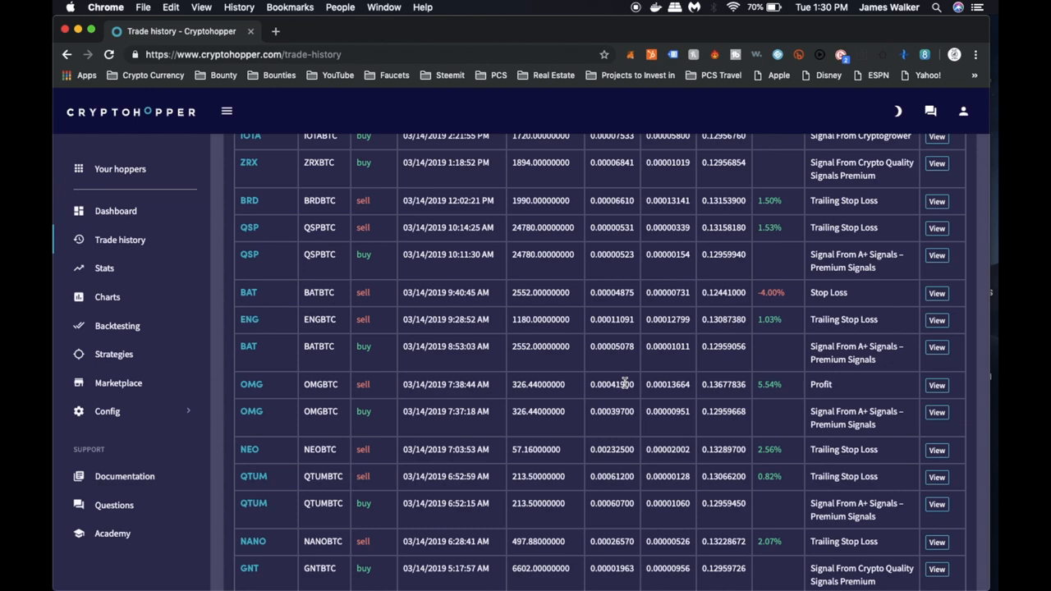
{"action": "scroll", "scroll_direction": "down", "scroll_amount": 3}
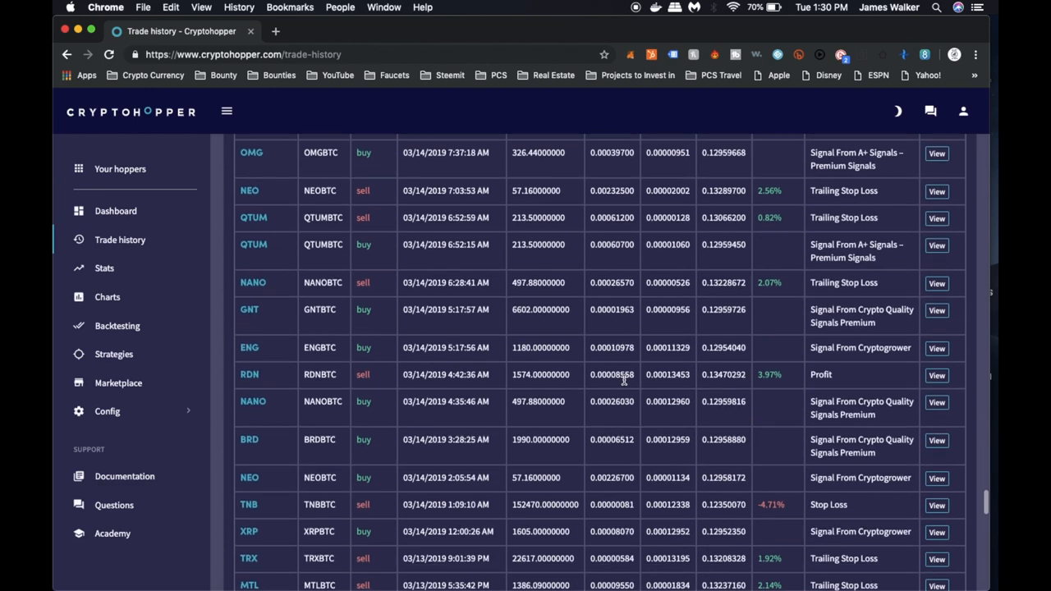
{"action": "mouse_move", "coordinate": [105, 268]}
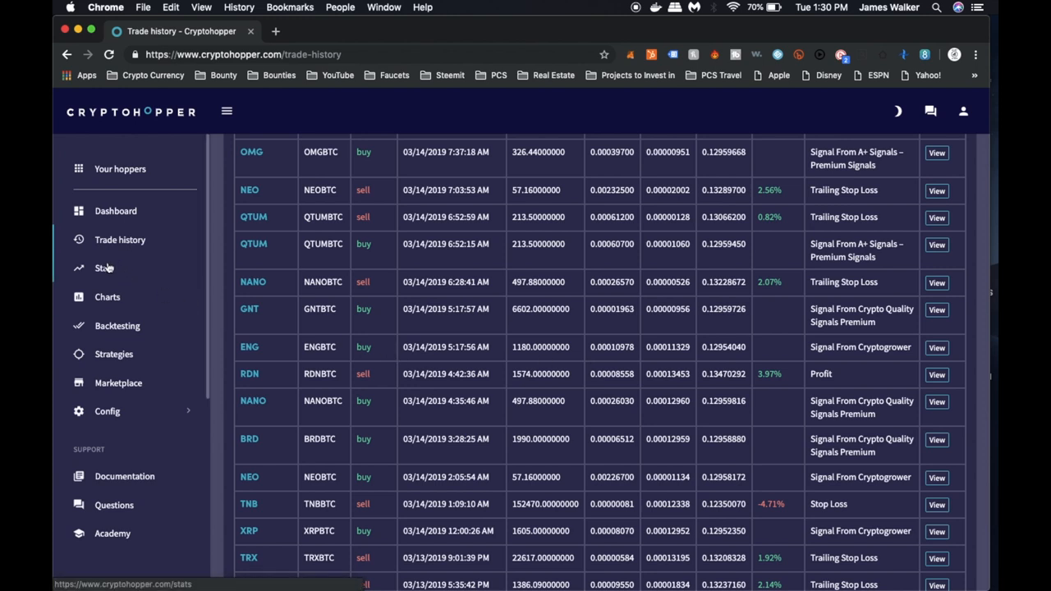
Open Stats and scroll through buys/sells, fund allocation, profit and trigger widgets
{"action": "left_click", "coordinate": [104, 268]}
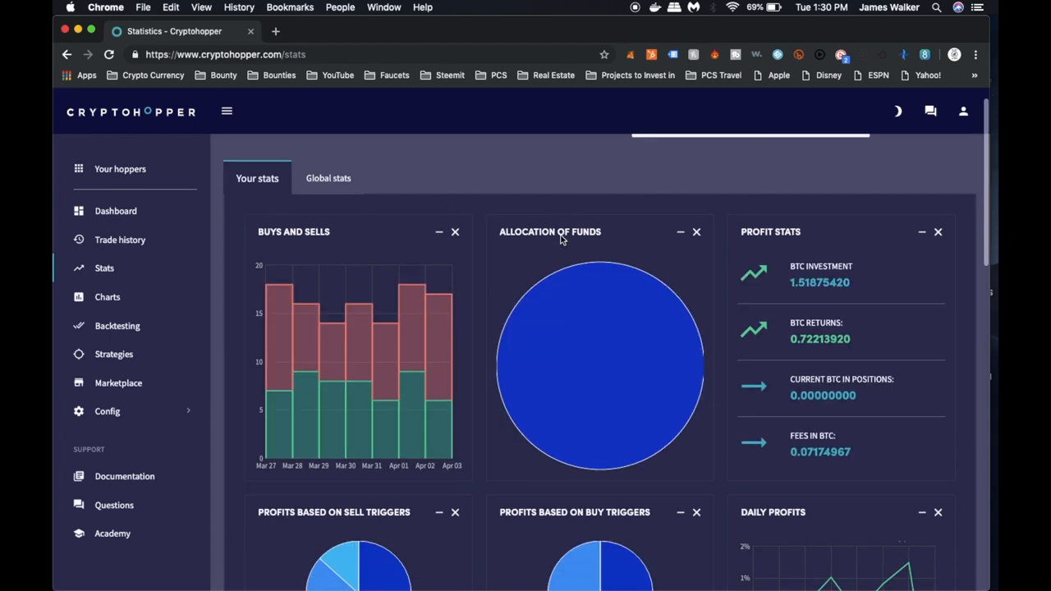
{"action": "scroll", "scroll_direction": "down", "scroll_amount": 3}
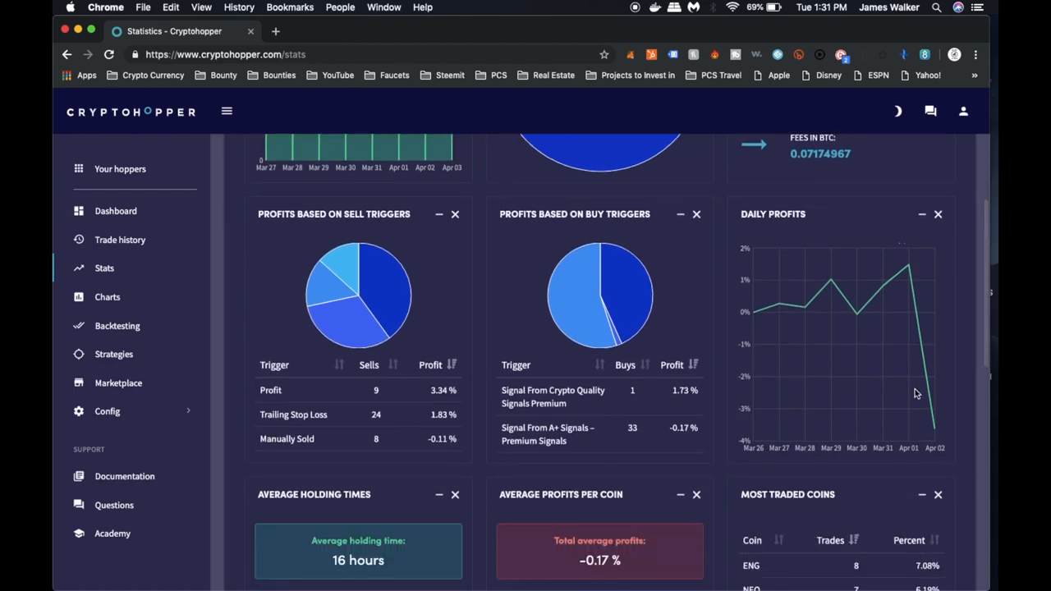
{"action": "mouse_move", "coordinate": [969, 365]}
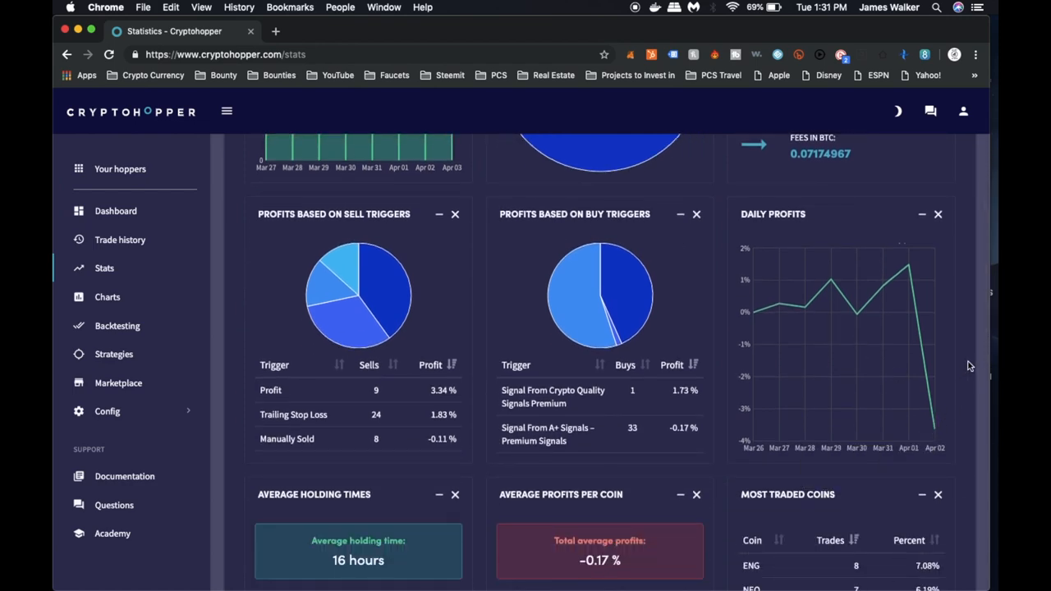
{"action": "scroll", "scroll_direction": "down", "scroll_amount": 3}
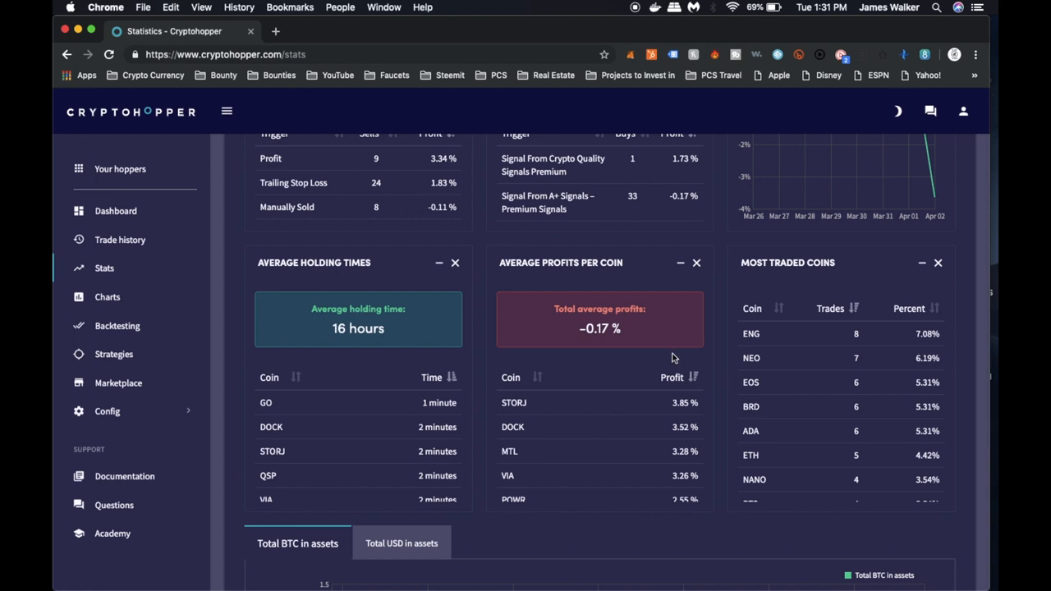
{"action": "mouse_move", "coordinate": [665, 320]}
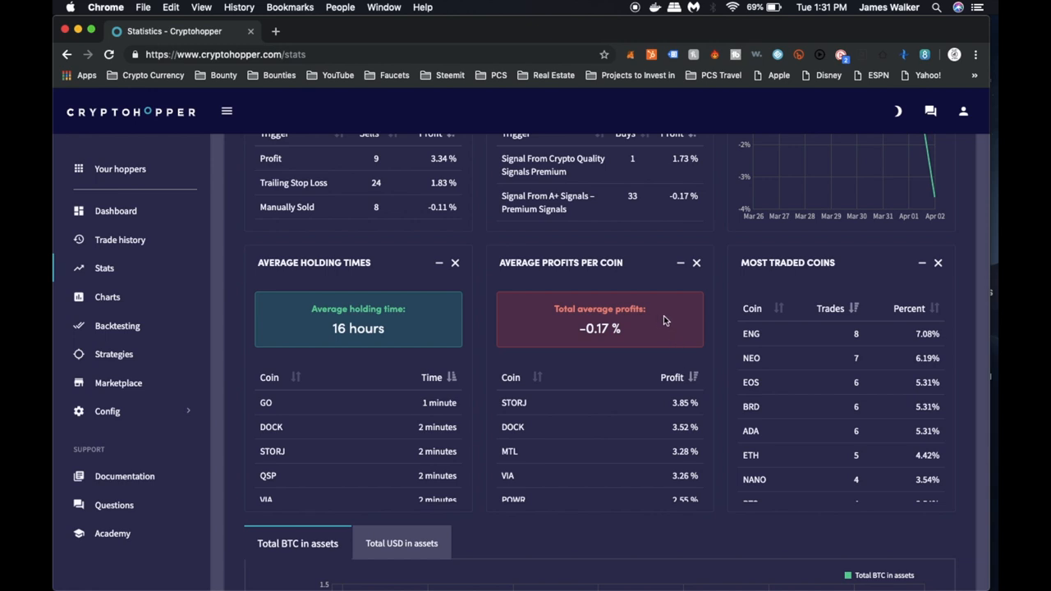
{"action": "mouse_move", "coordinate": [709, 400]}
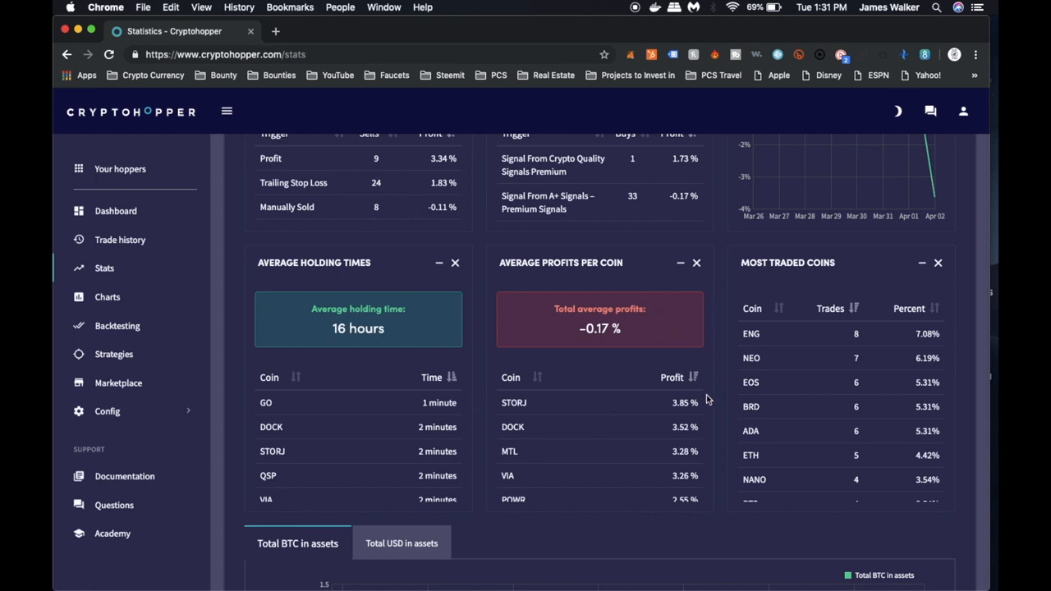
{"action": "scroll", "scroll_direction": "up", "scroll_amount": 3}
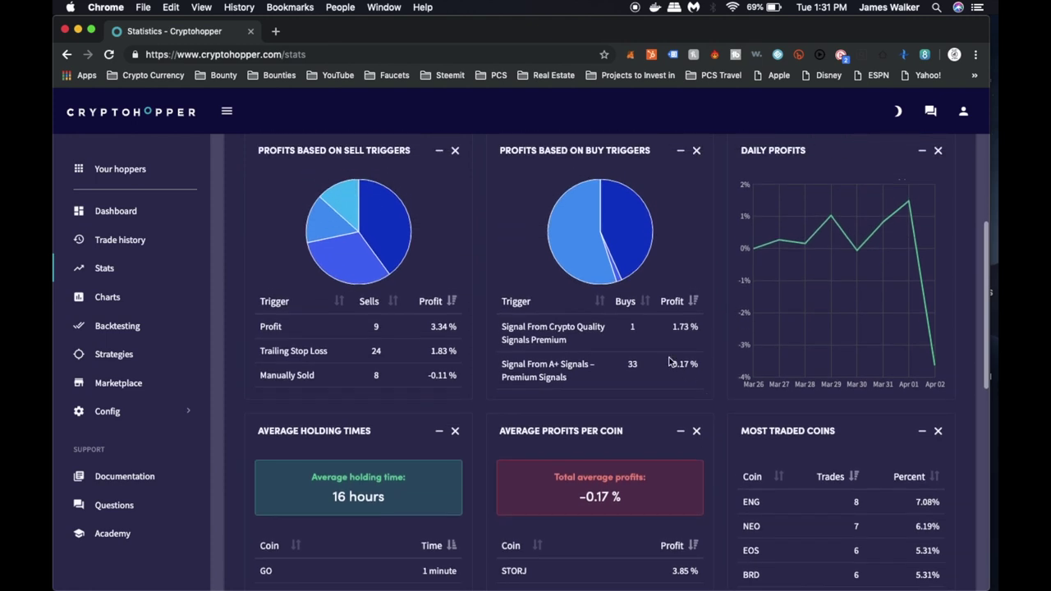
{"action": "scroll", "scroll_direction": "down", "scroll_amount": 3}
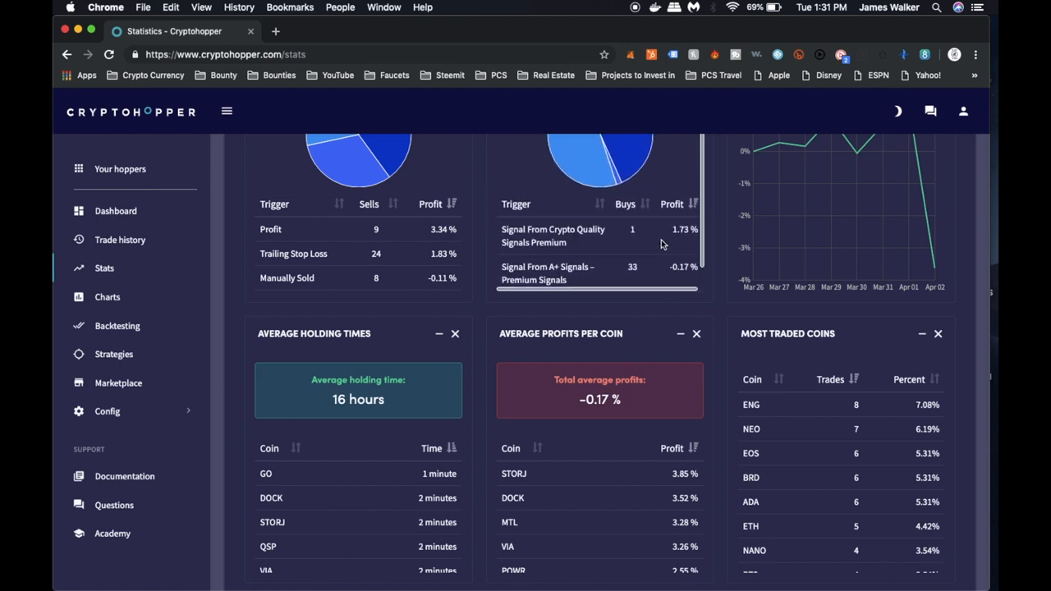
{"action": "mouse_move", "coordinate": [511, 273]}
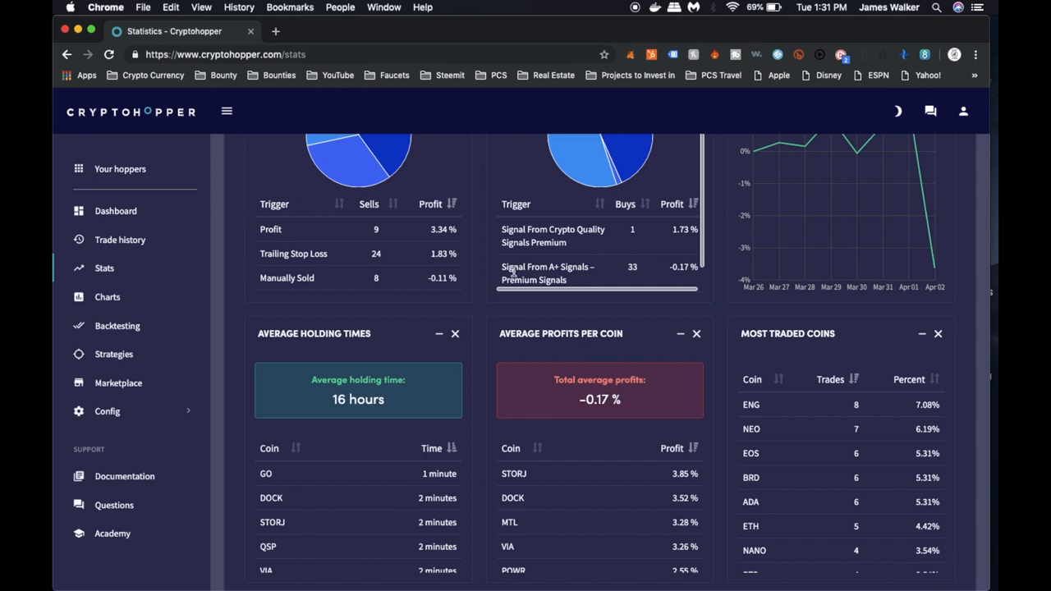
Review the trigger profit tables, then return to the Dashboard showing open positions
{"action": "scroll", "scroll_direction": "down", "scroll_amount": 3}
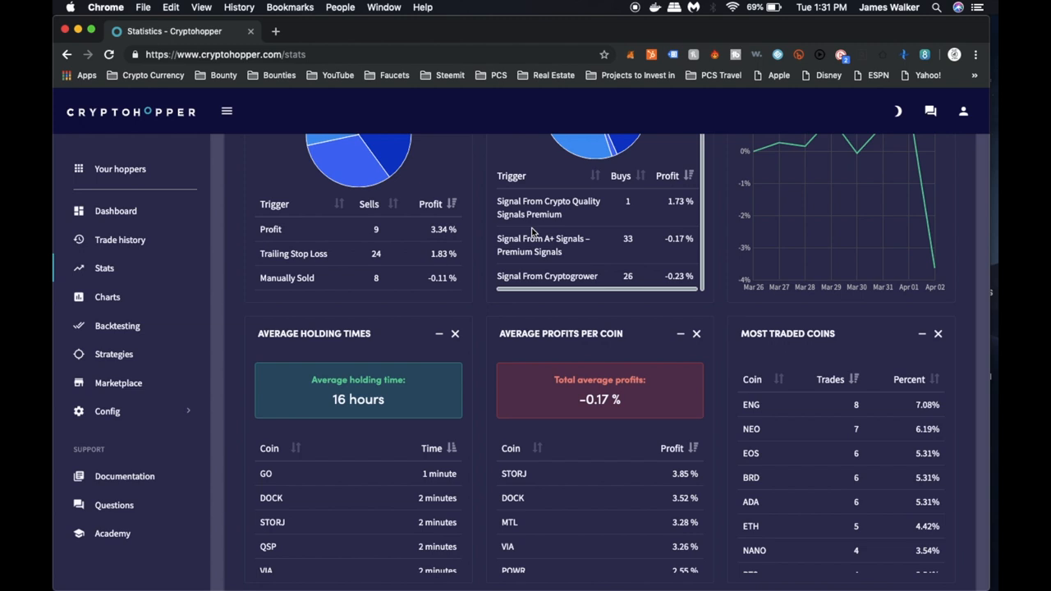
{"action": "scroll", "scroll_direction": "down", "scroll_amount": 3}
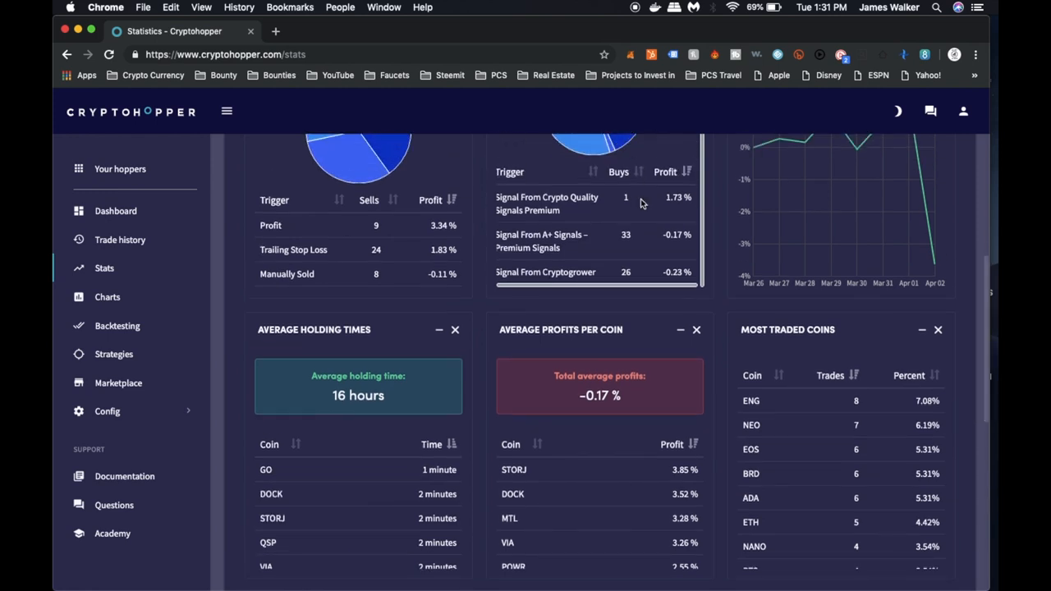
{"action": "mouse_move", "coordinate": [419, 254]}
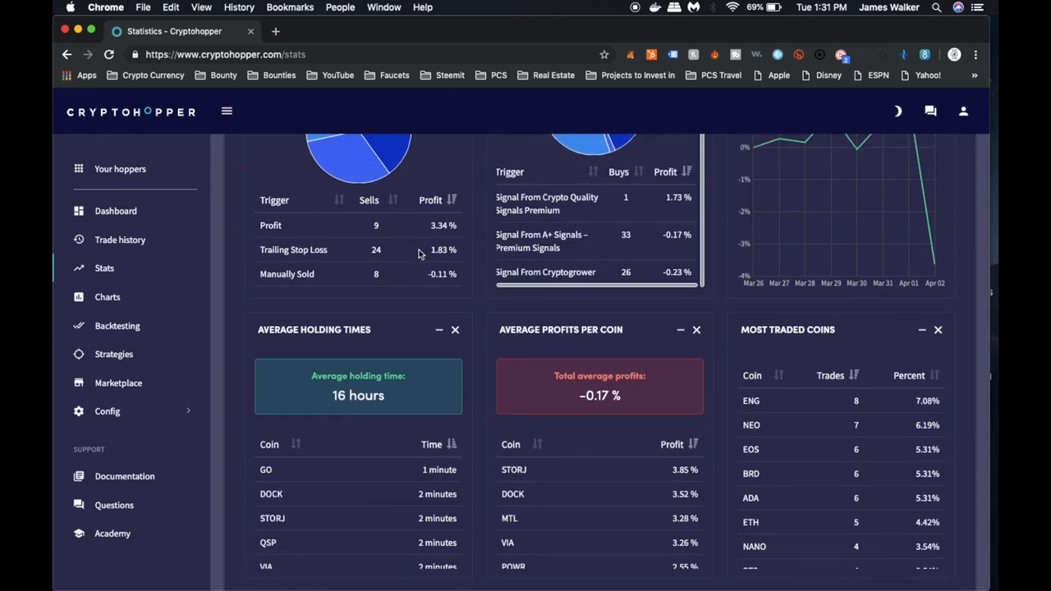
{"action": "scroll", "scroll_direction": "down", "scroll_amount": 3}
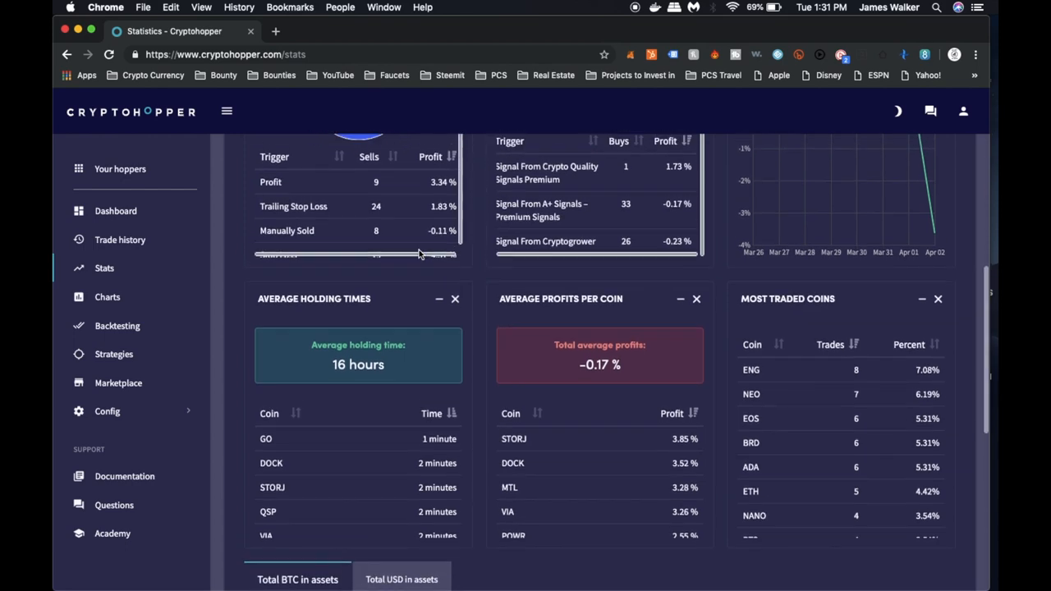
{"action": "scroll", "scroll_direction": "up", "scroll_amount": 3}
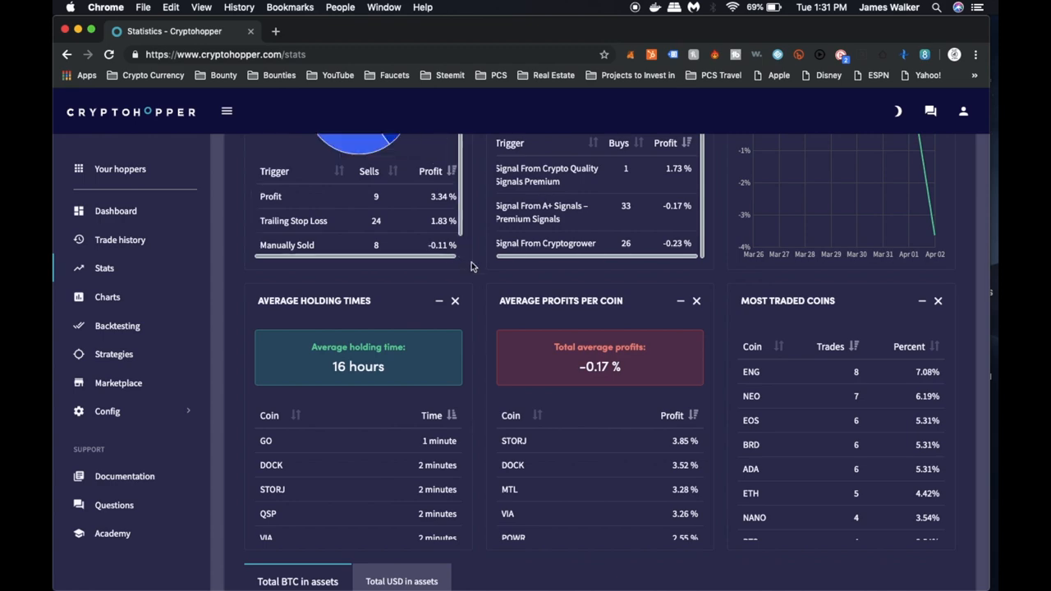
{"action": "scroll", "scroll_direction": "up", "scroll_amount": 3}
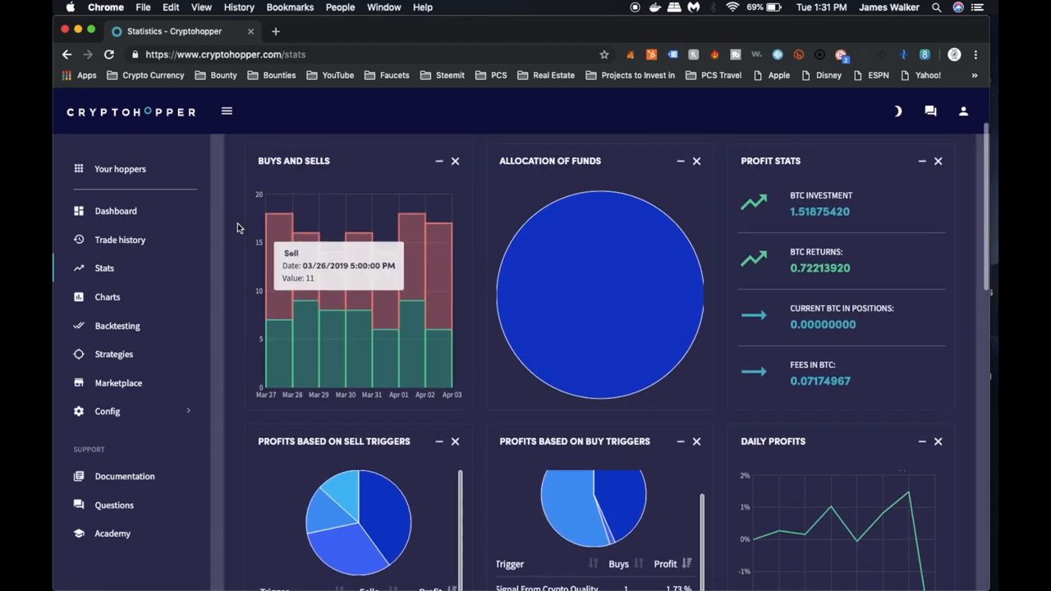
{"action": "left_click", "coordinate": [116, 211]}
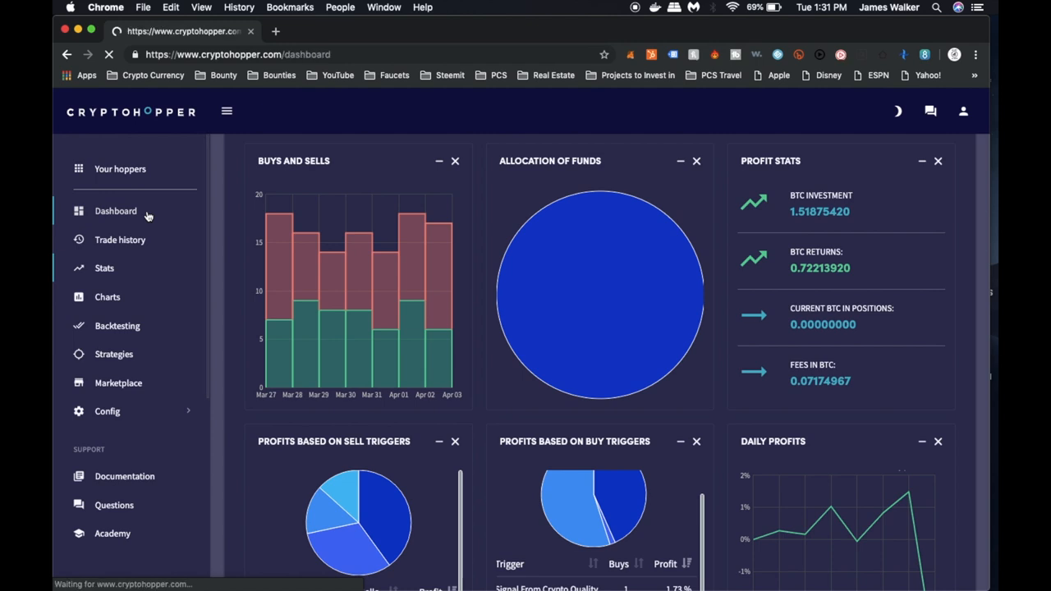
{"action": "left_click", "coordinate": [115, 211]}
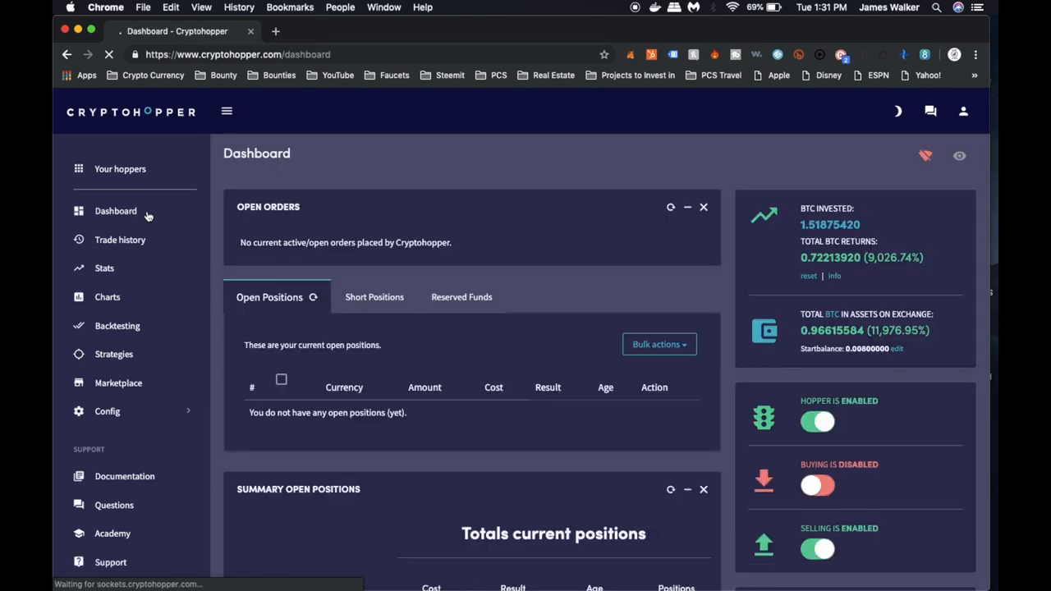